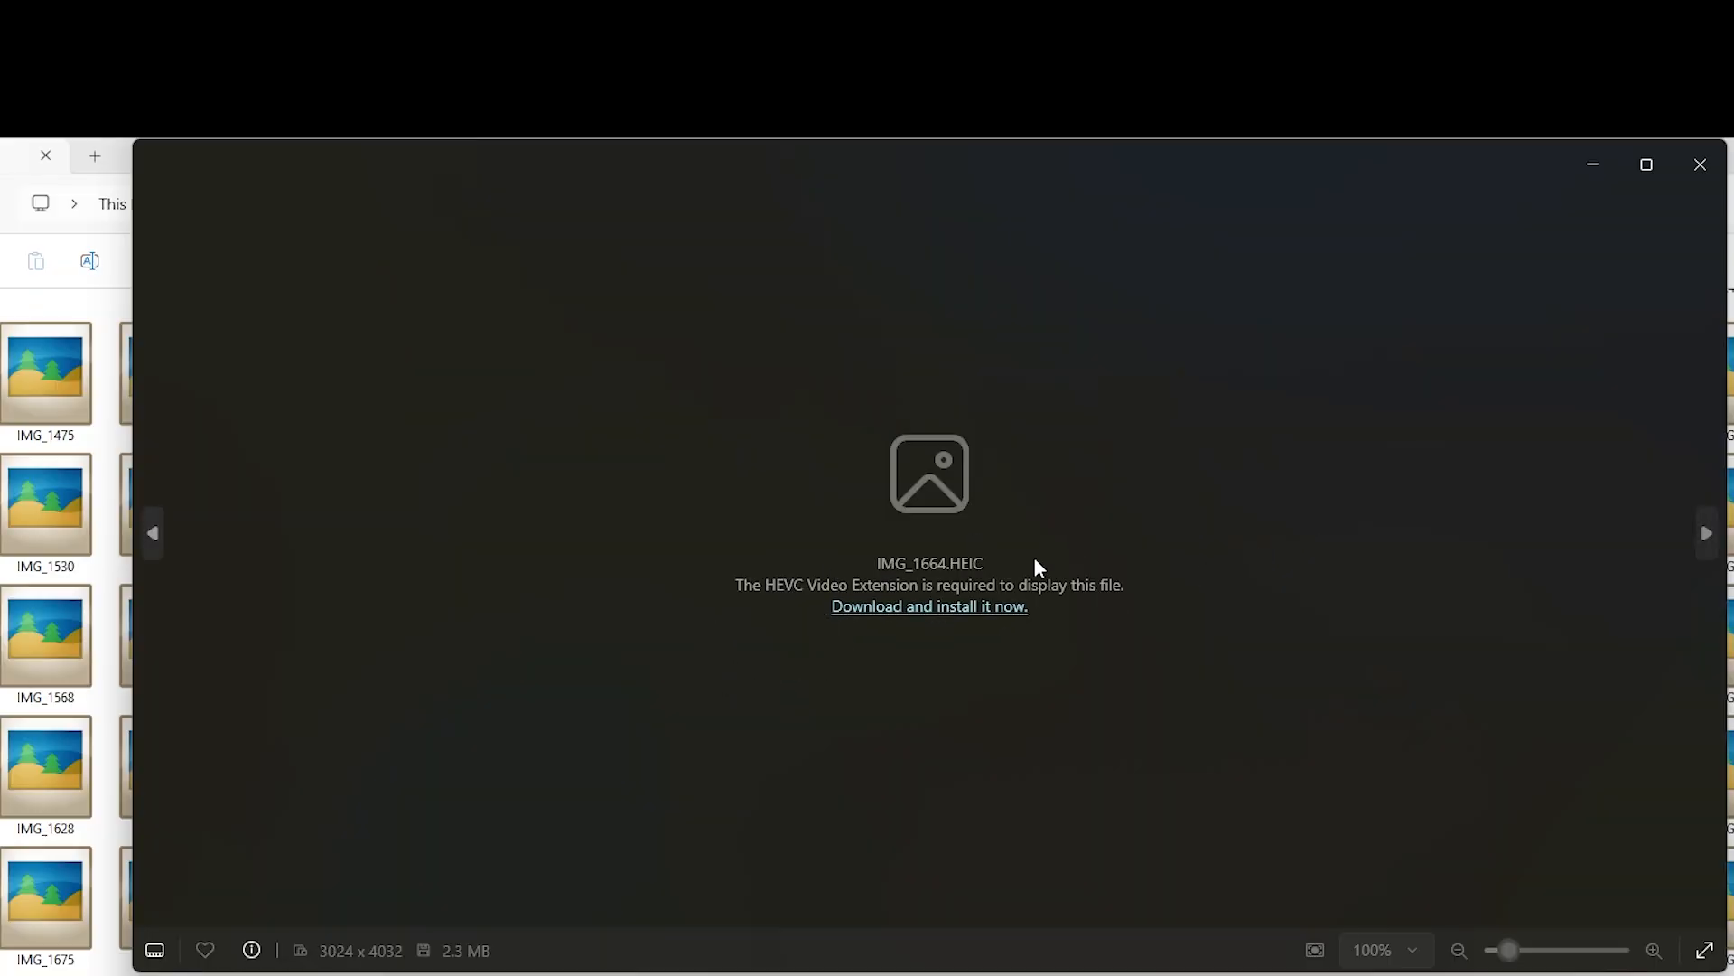
mouse_move(946, 615)
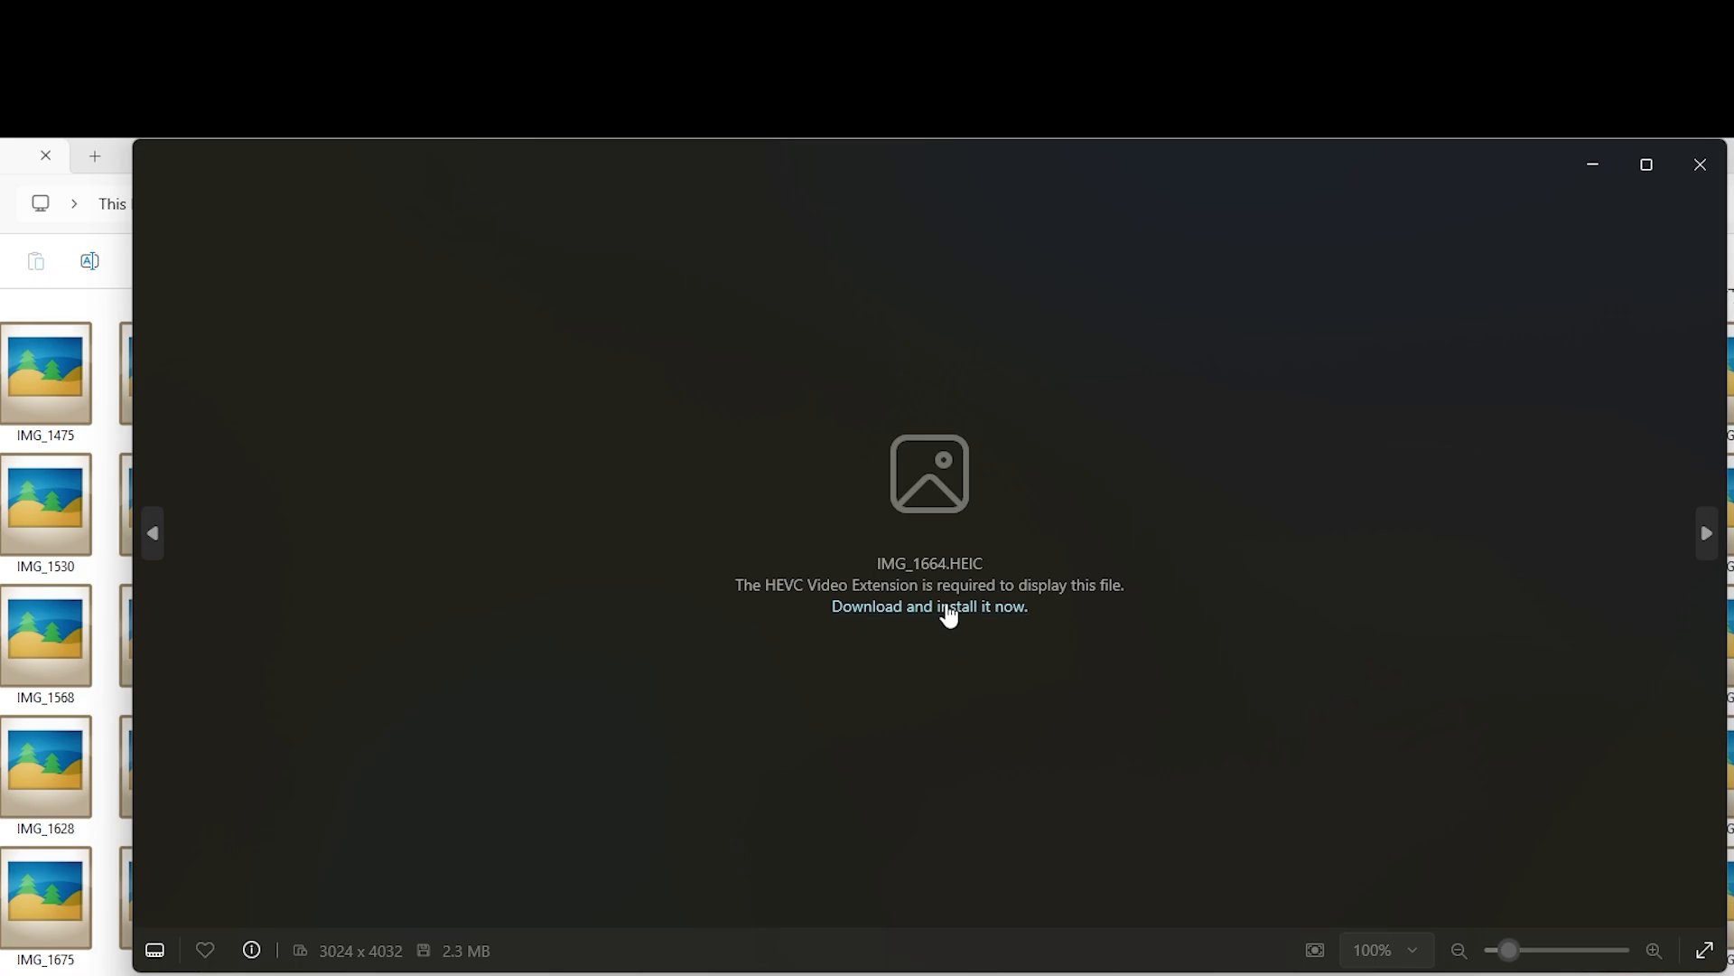
- Follow the Photos 'Download and install it now.' link to the HEVC Video Extension store listing
left_click(927, 606)
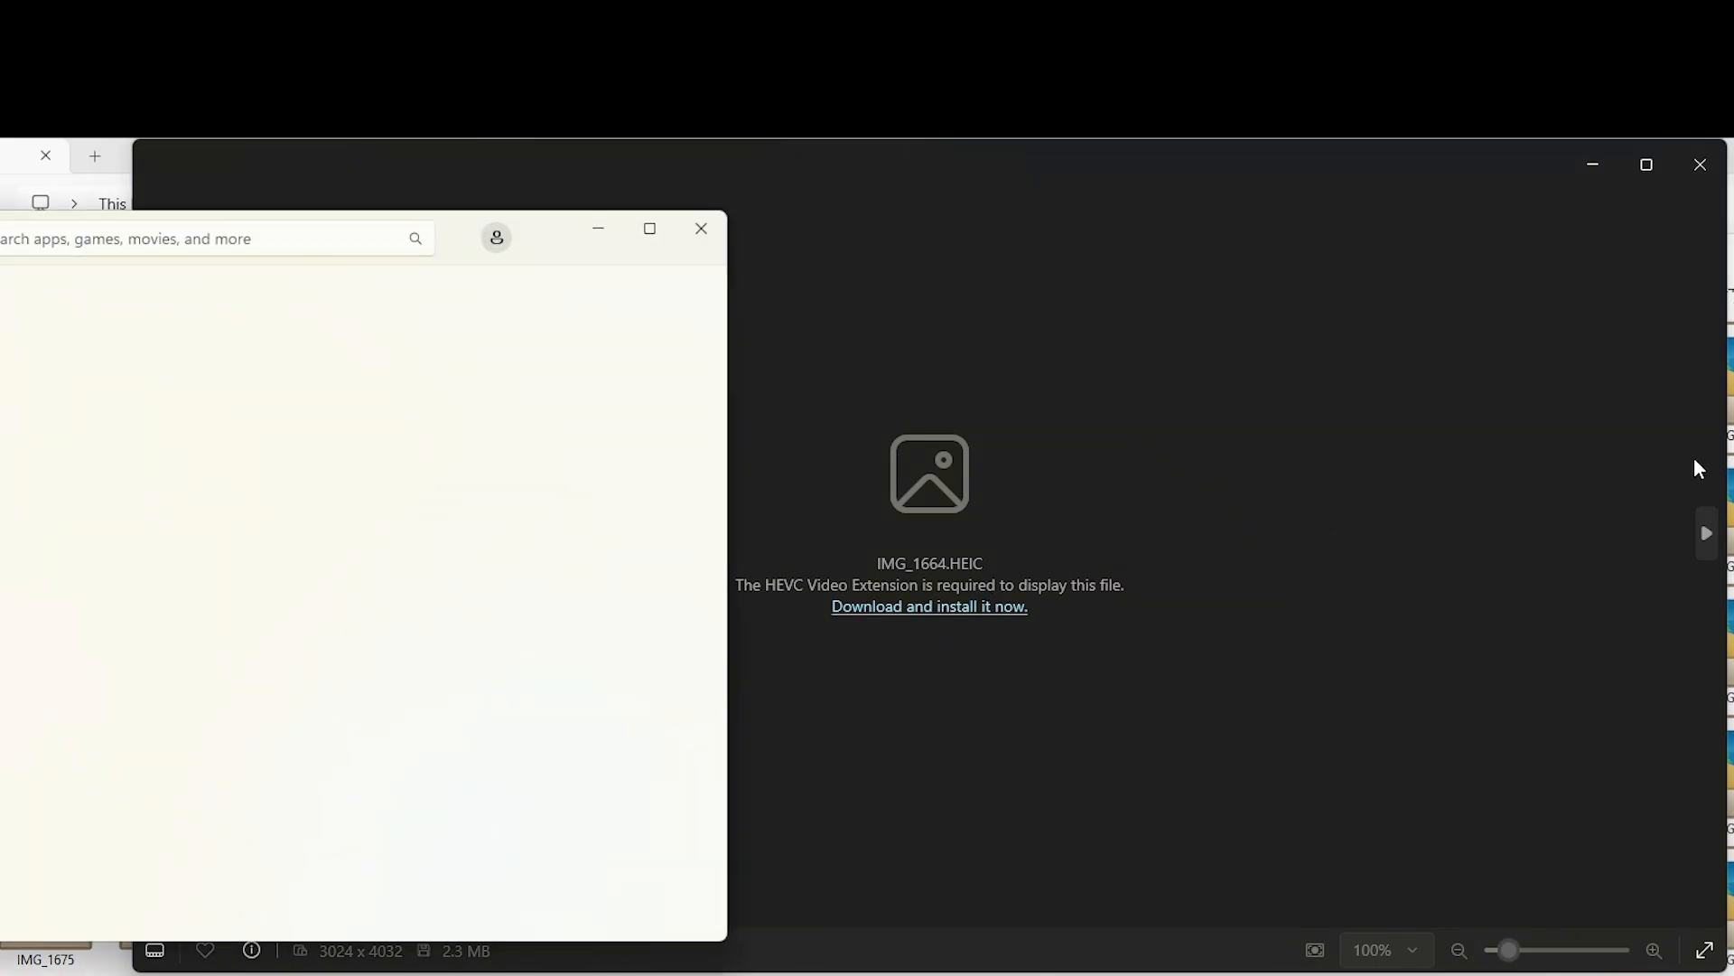
- Review the ₹54.00 HEVC Video Extensions listing from Microsoft Corporation
left_click(928, 606)
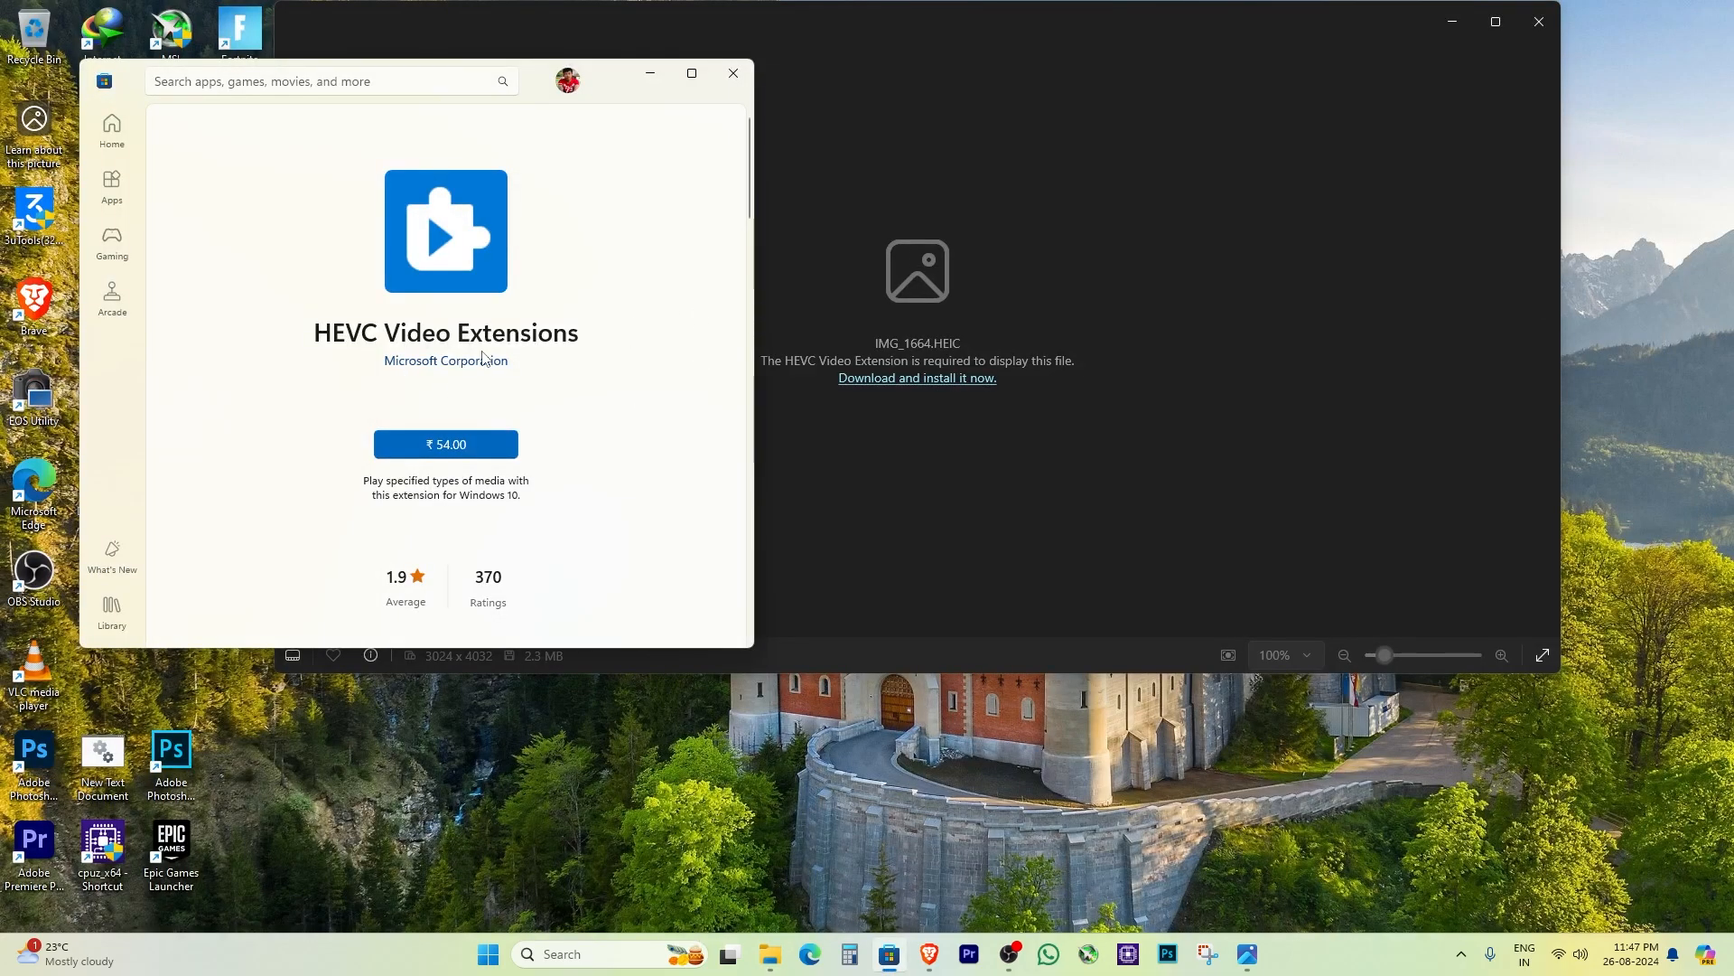
mouse_move(690, 368)
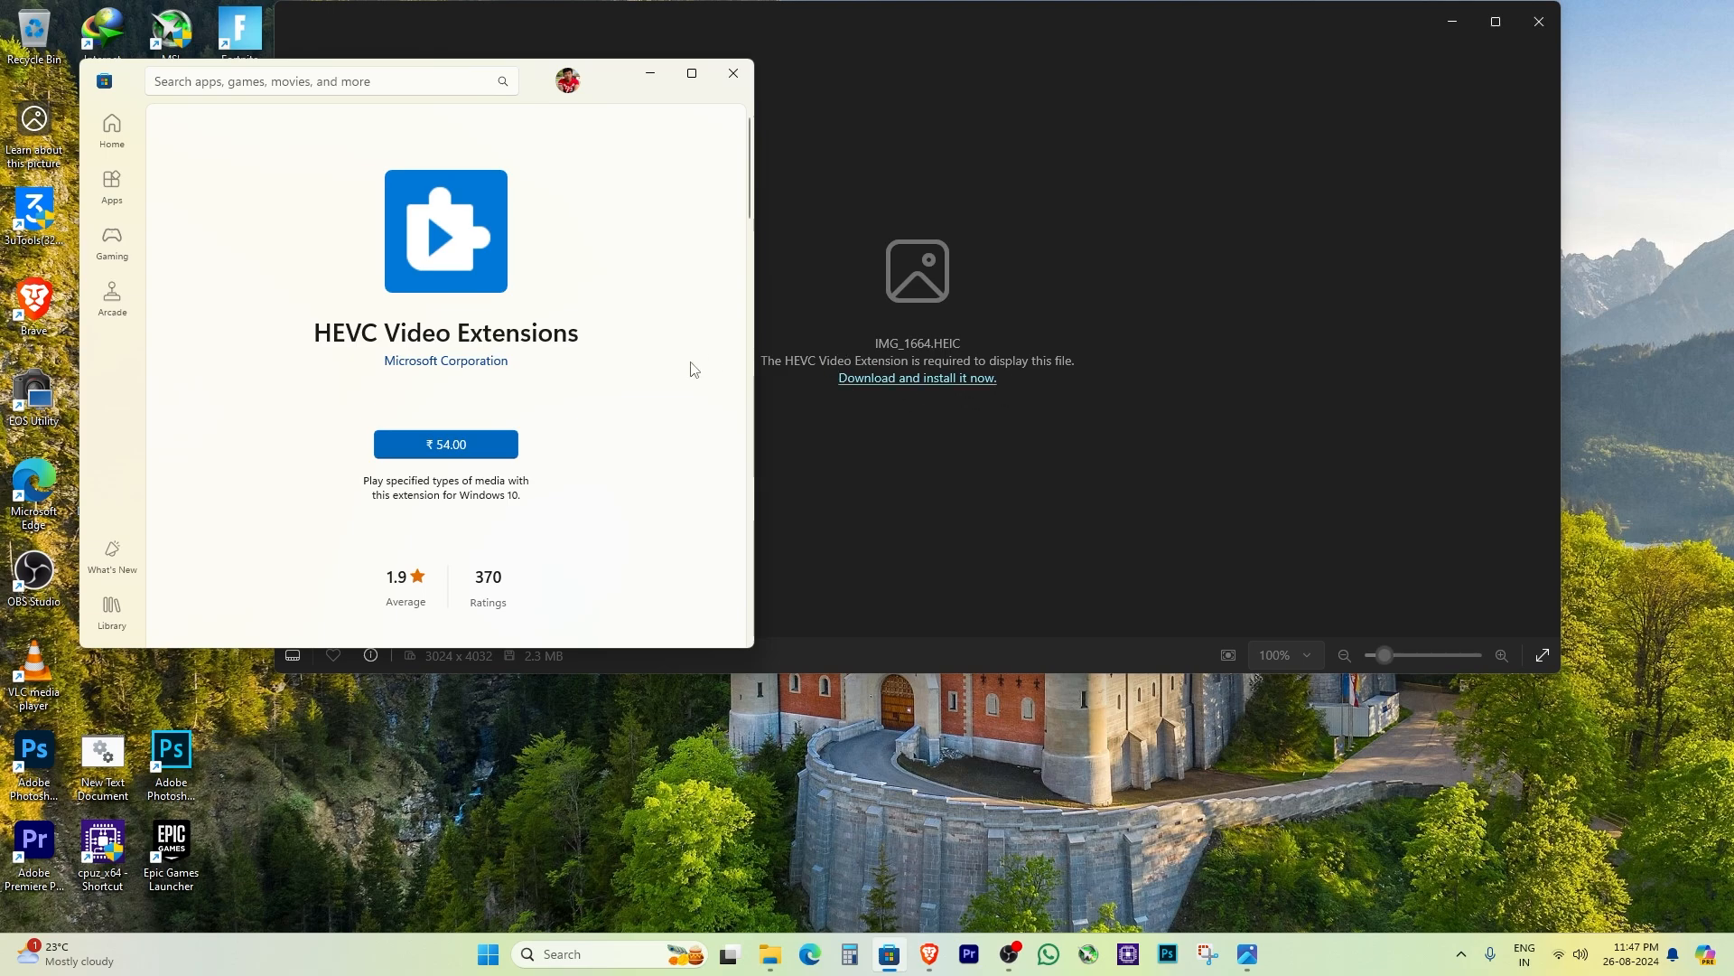
mouse_move(893, 345)
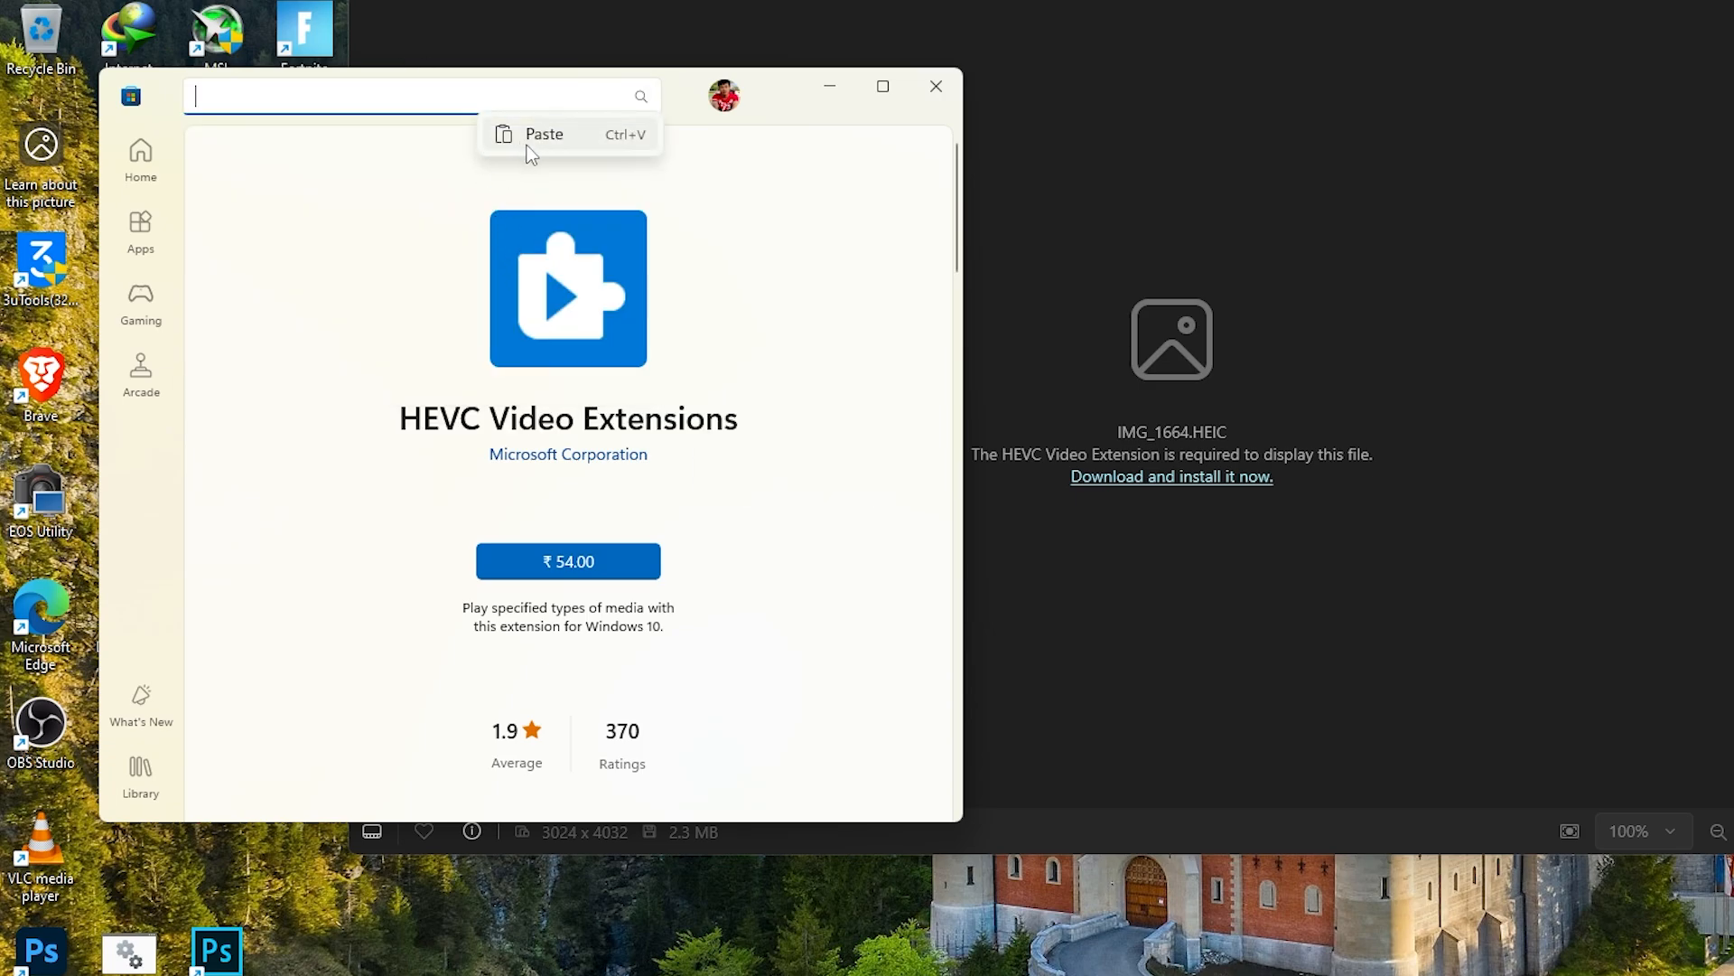
- Search the Store for 'HEVC Video Extensions' and open the free MPEG-2 Video Extension result
left_click(543, 134)
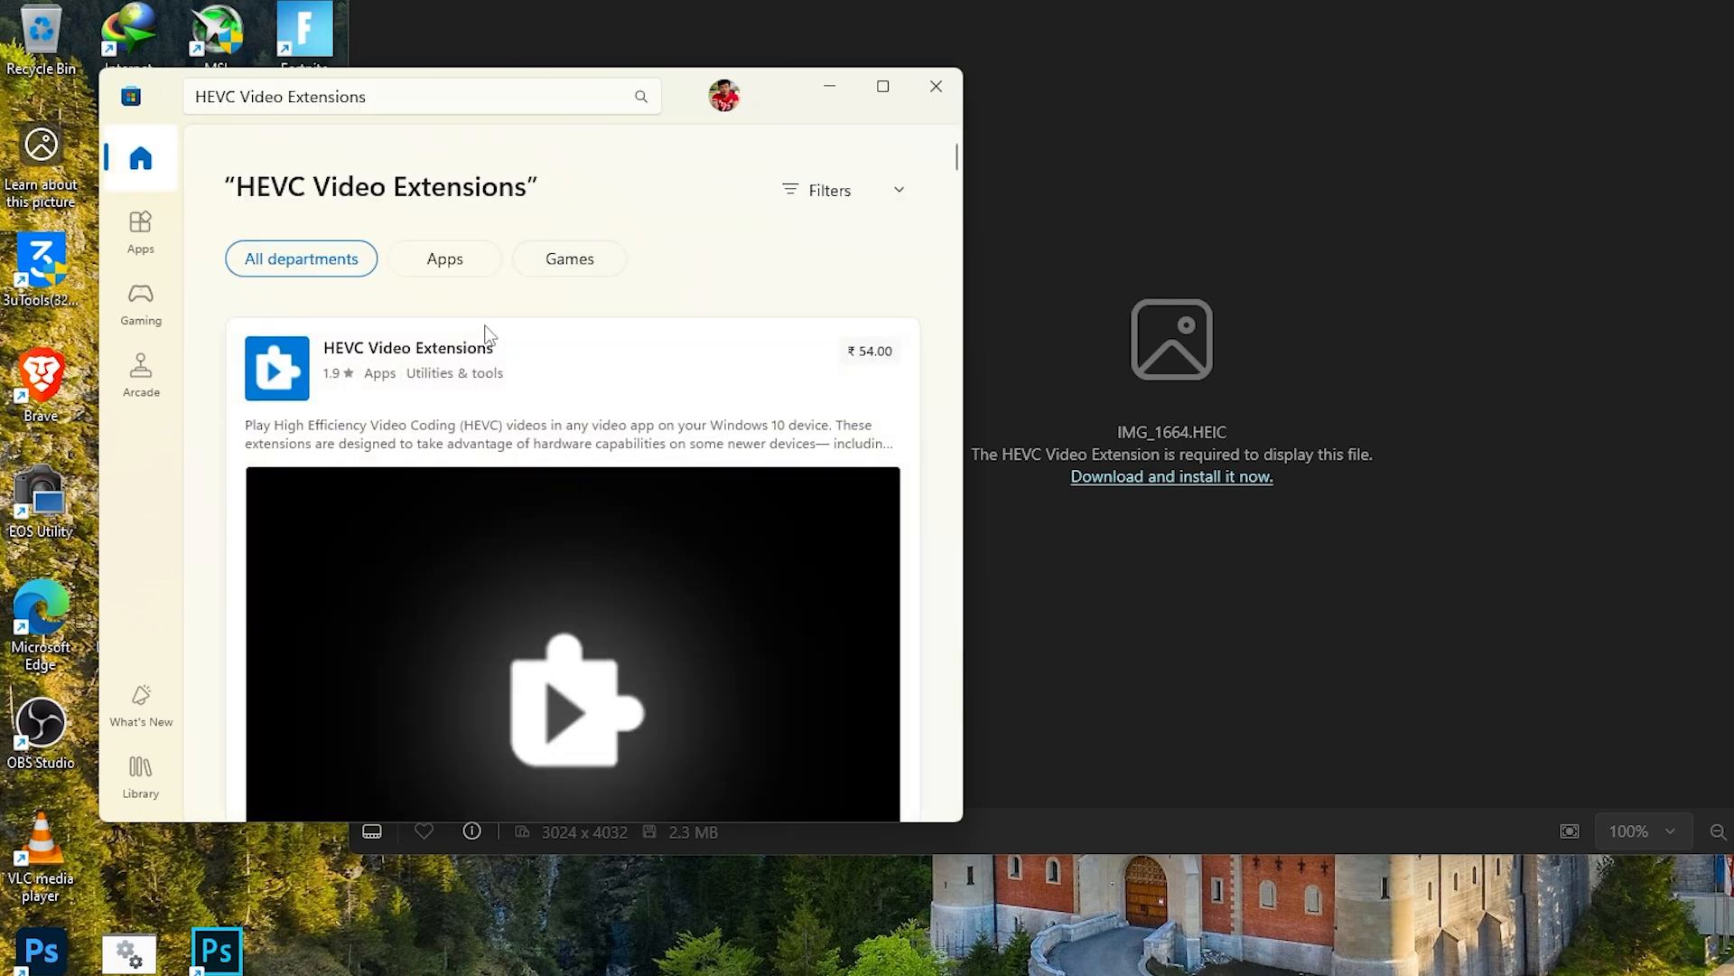
scroll("down", 3)
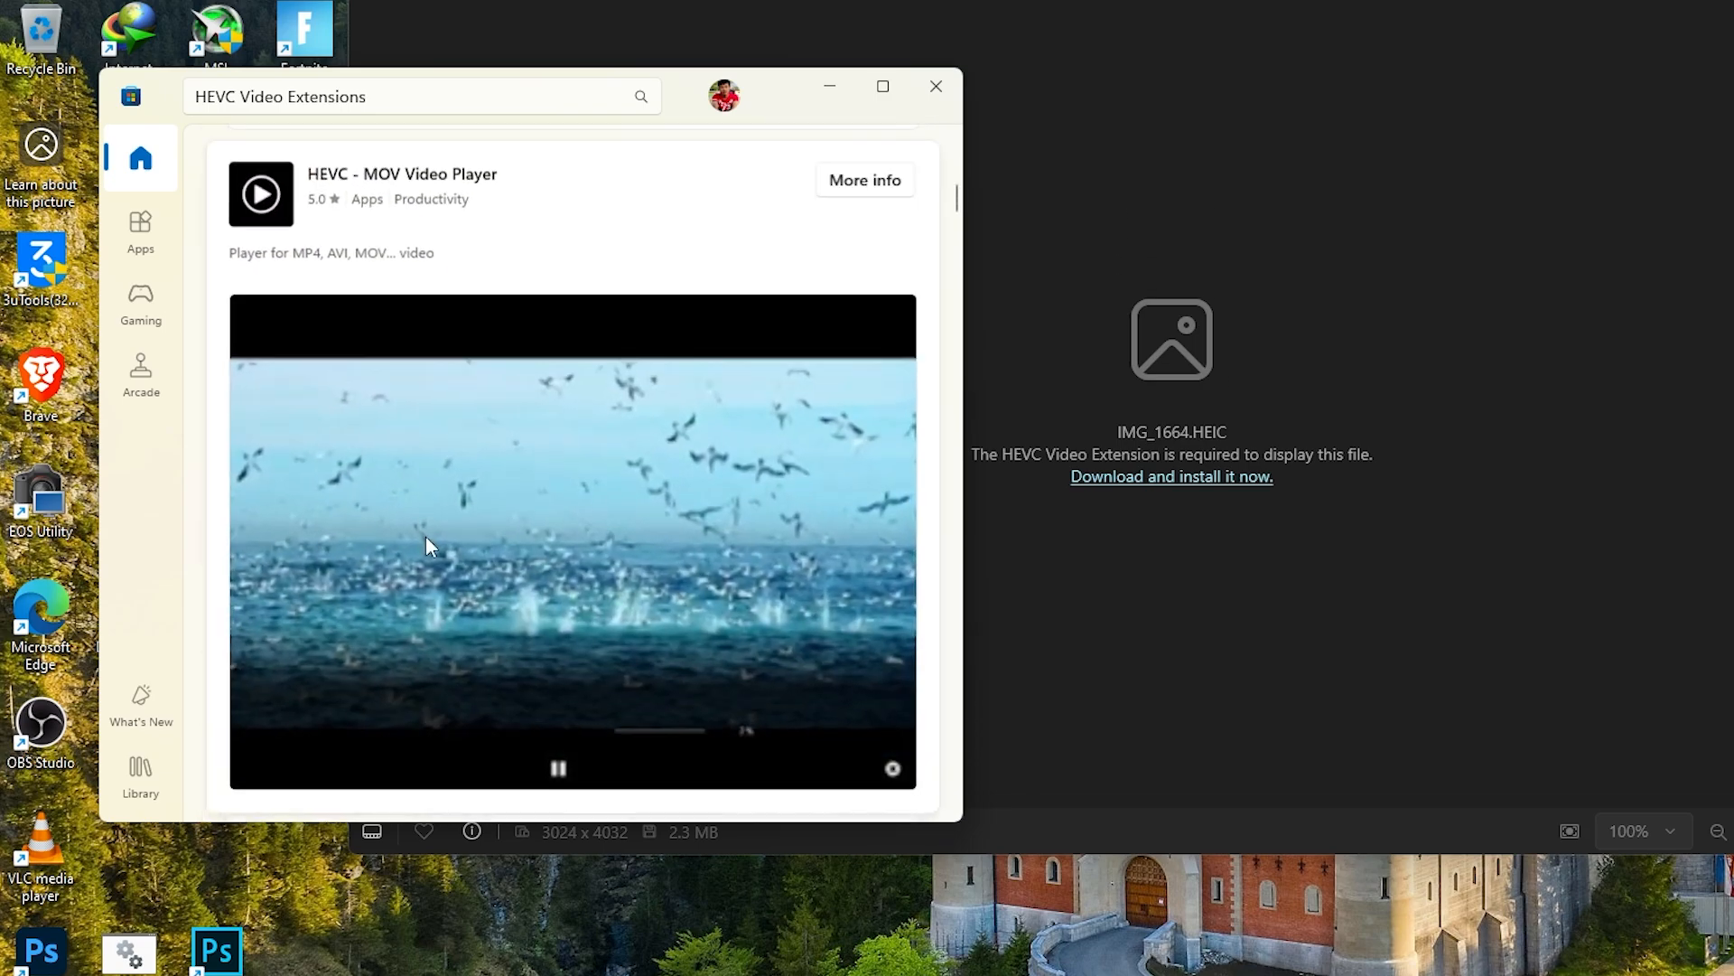
scroll("down", 3)
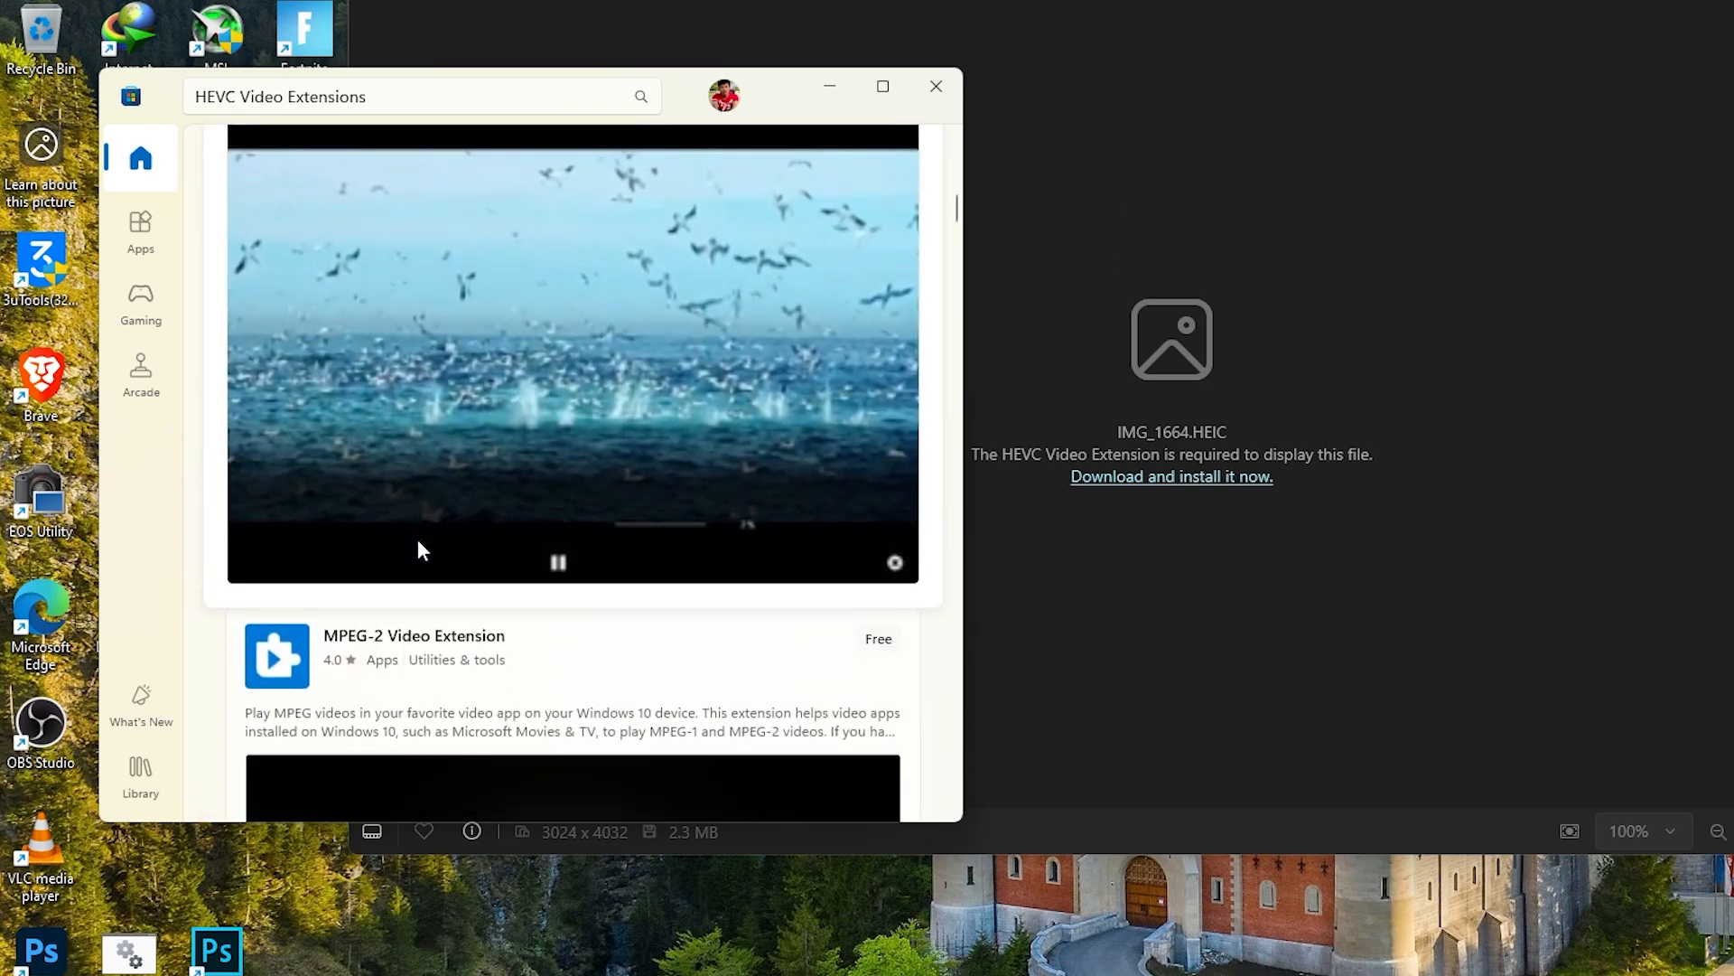
scroll("down", 3)
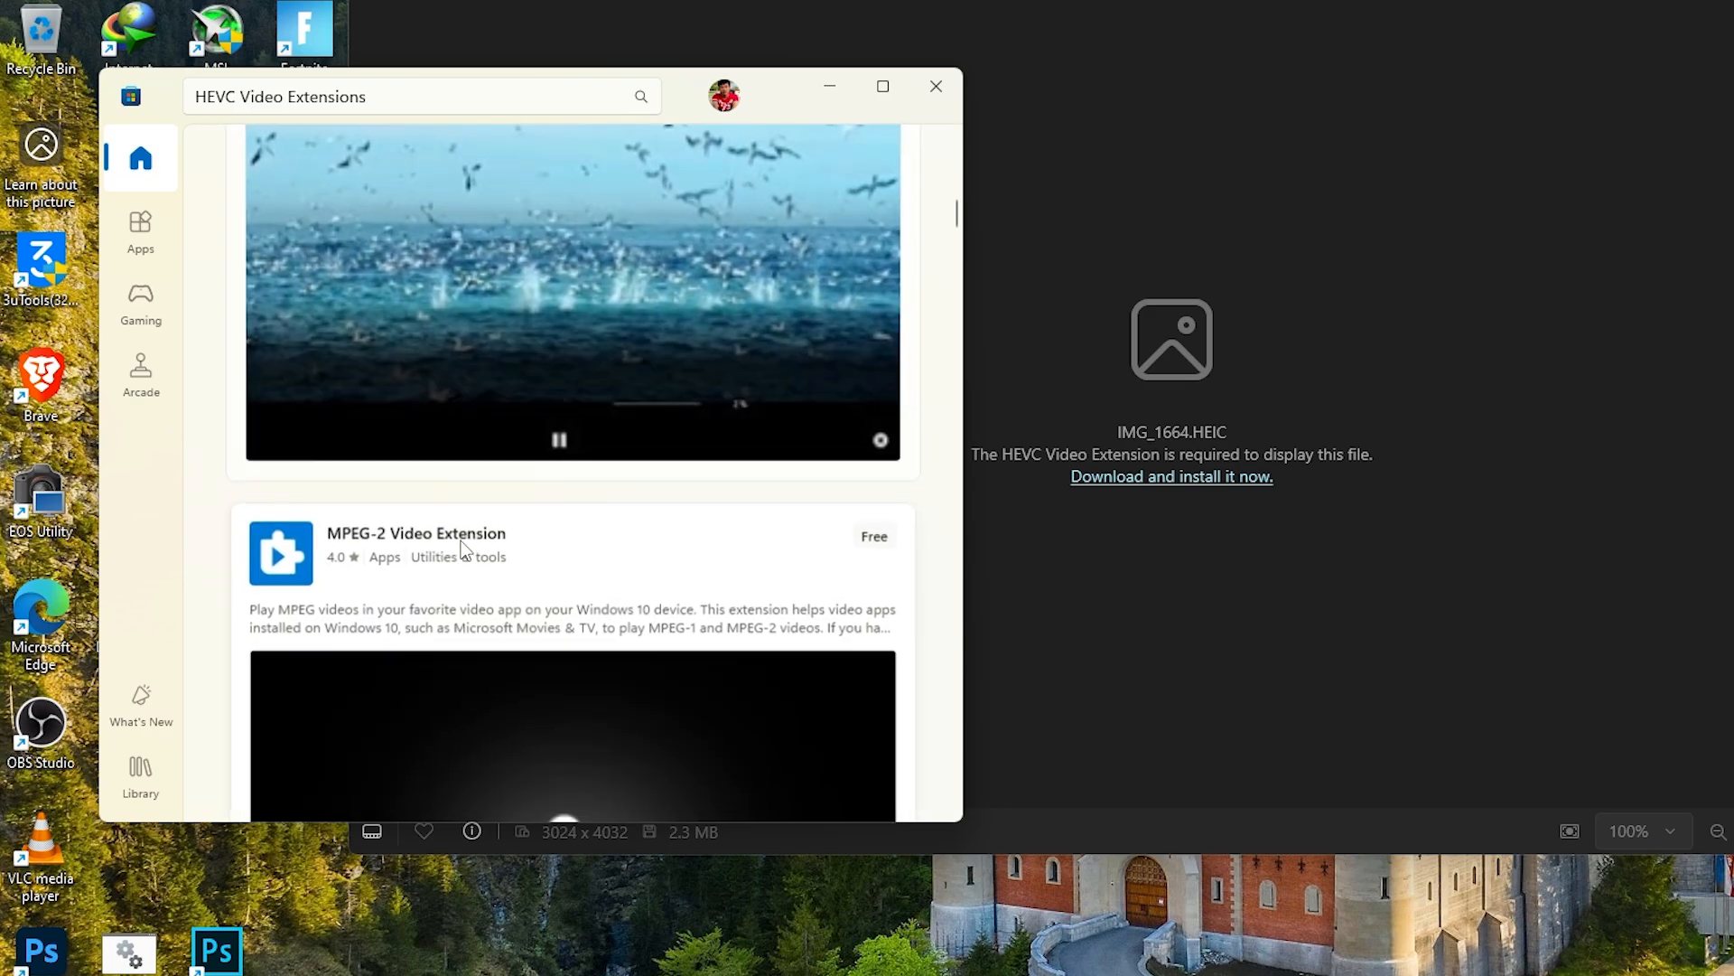
scroll("down", 3)
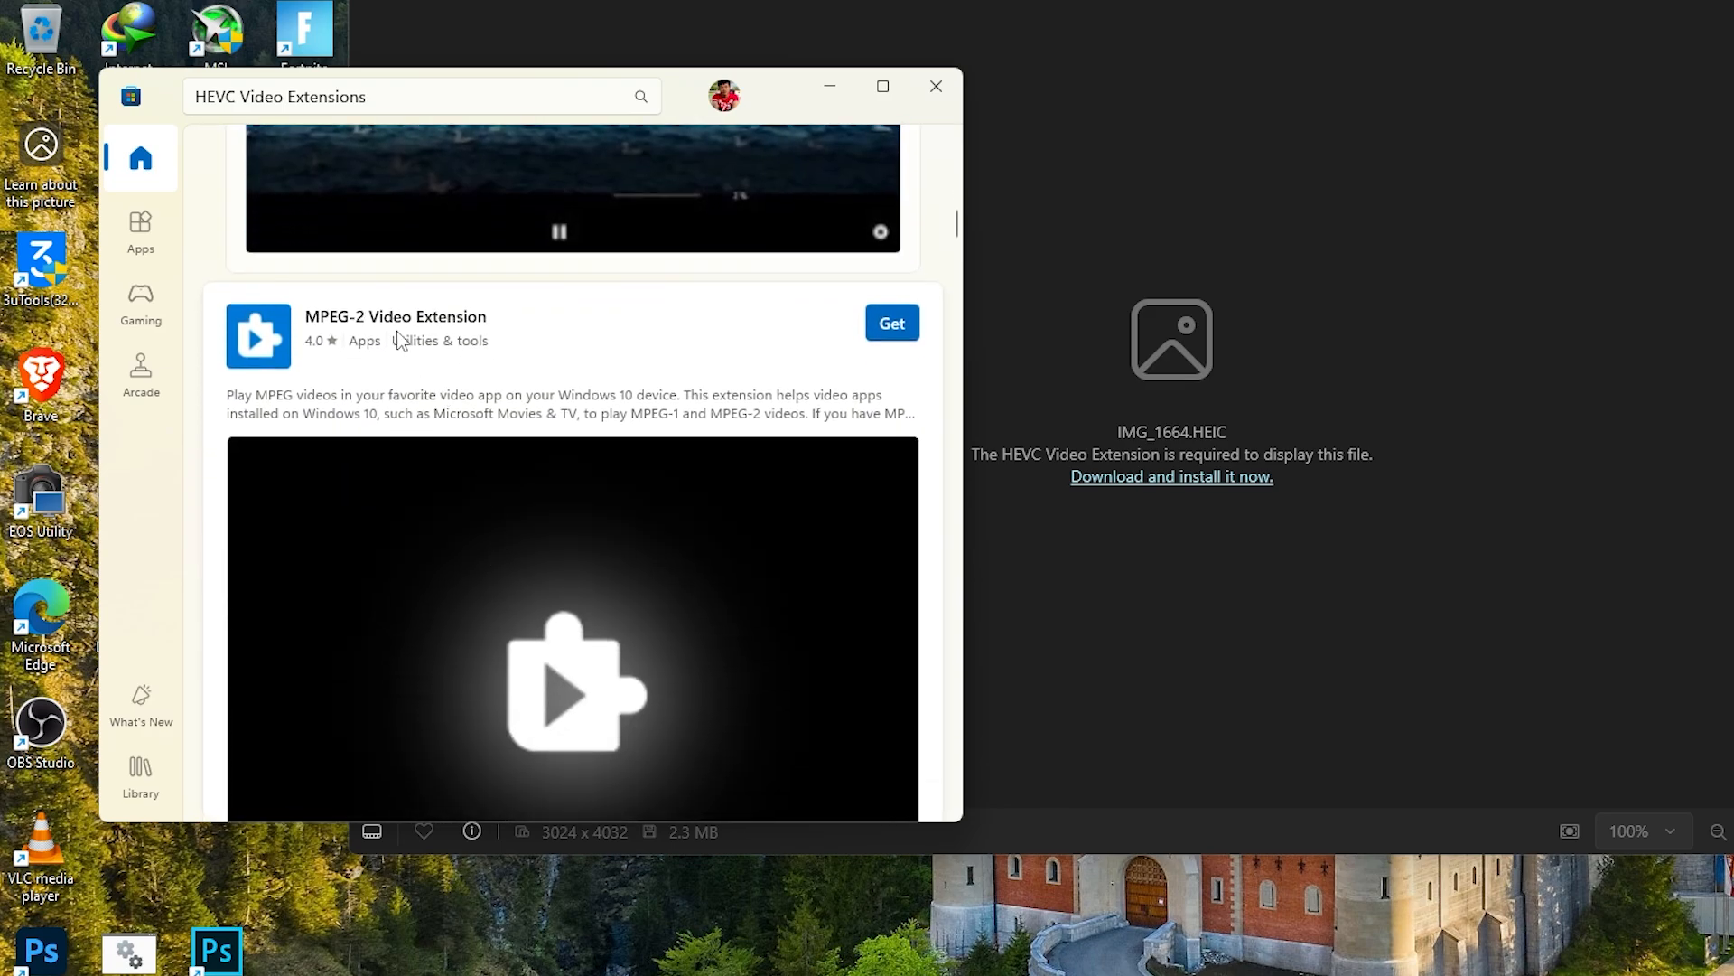
left_click(395, 316)
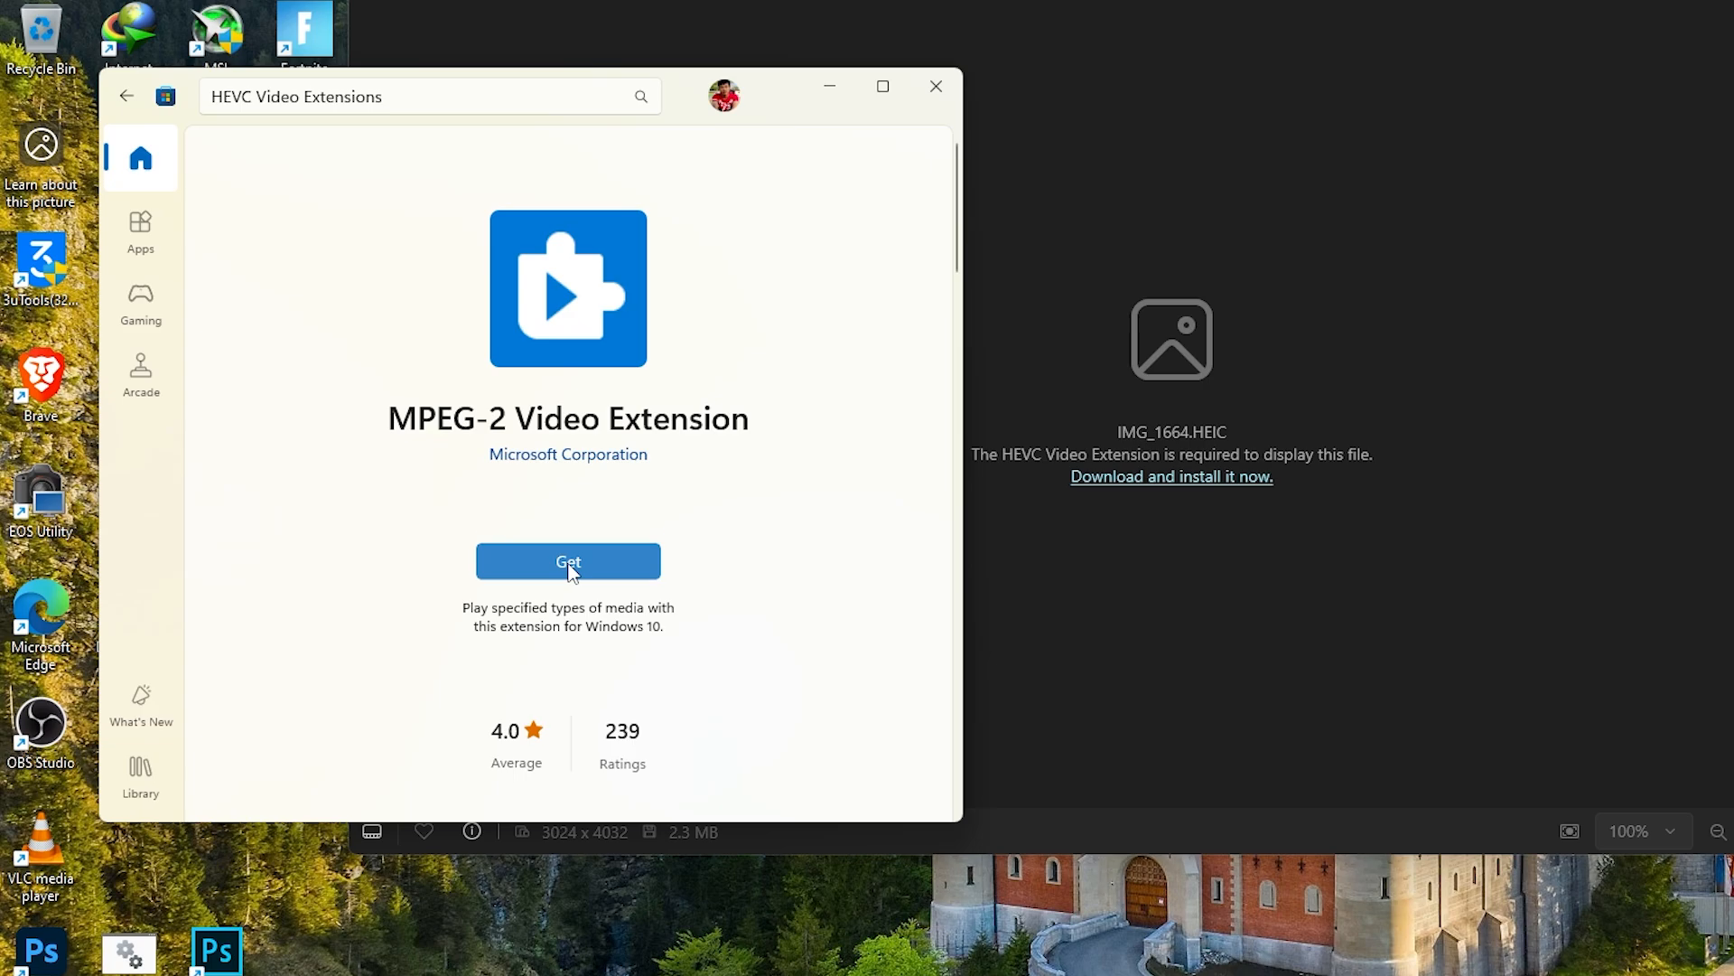
- Get the free MPEG-2 Video Extension and let its download begin
left_click(567, 561)
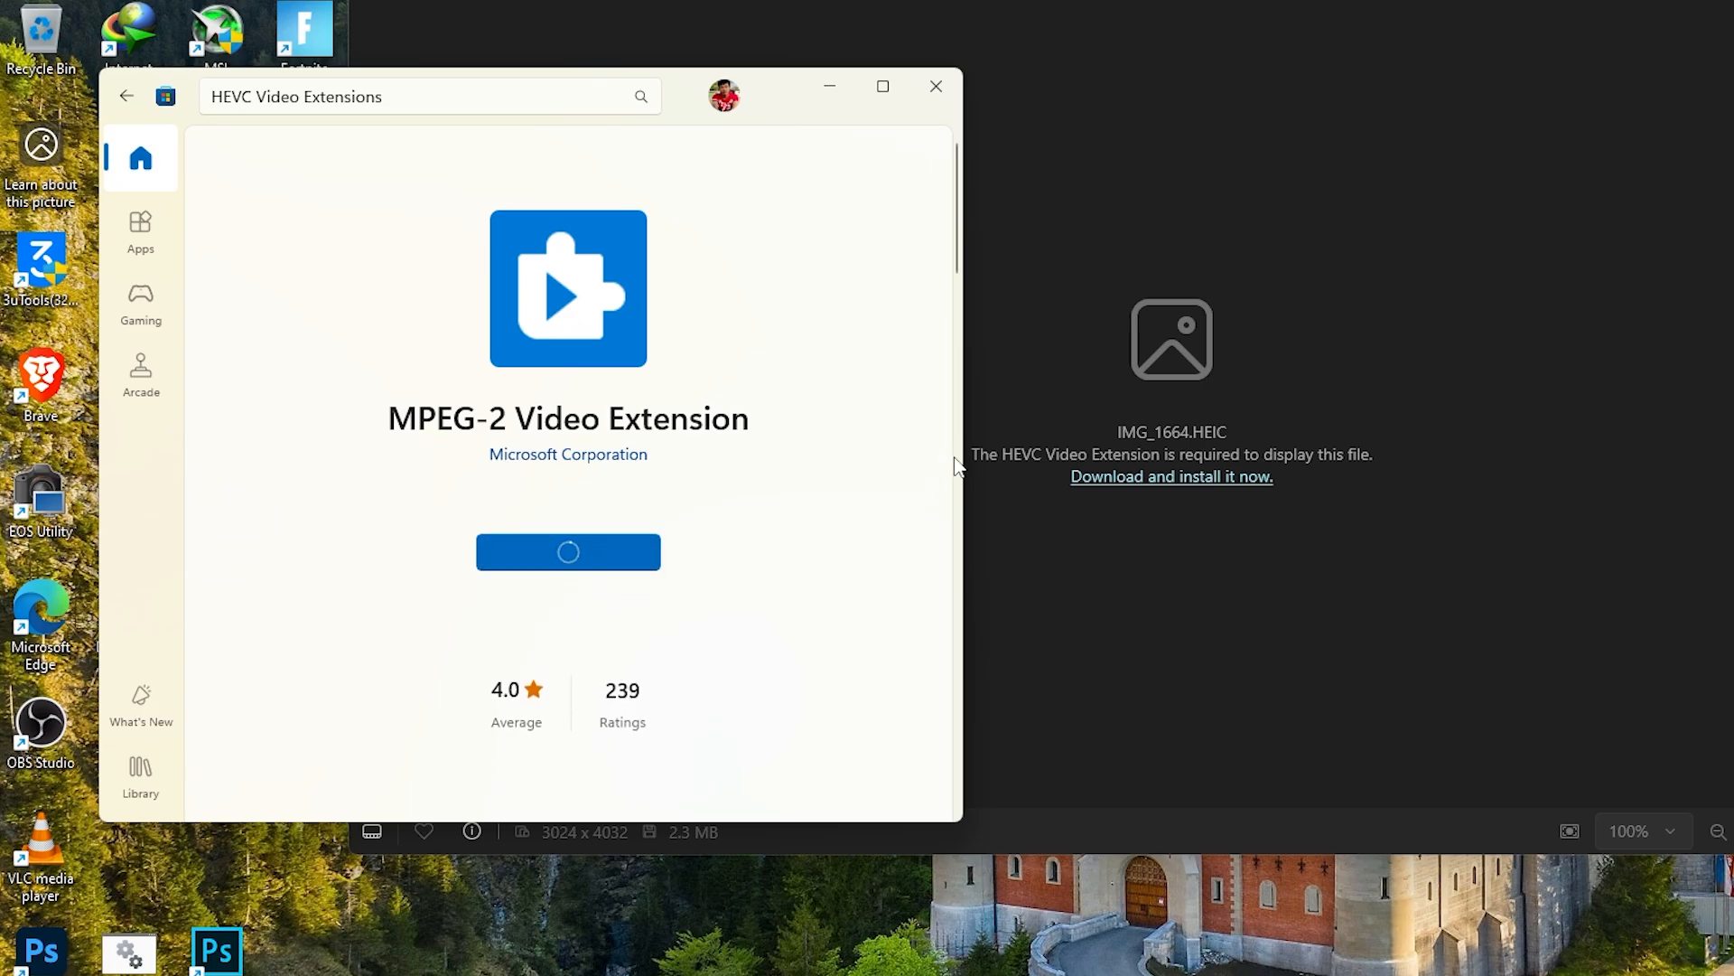
mouse_move(1124, 657)
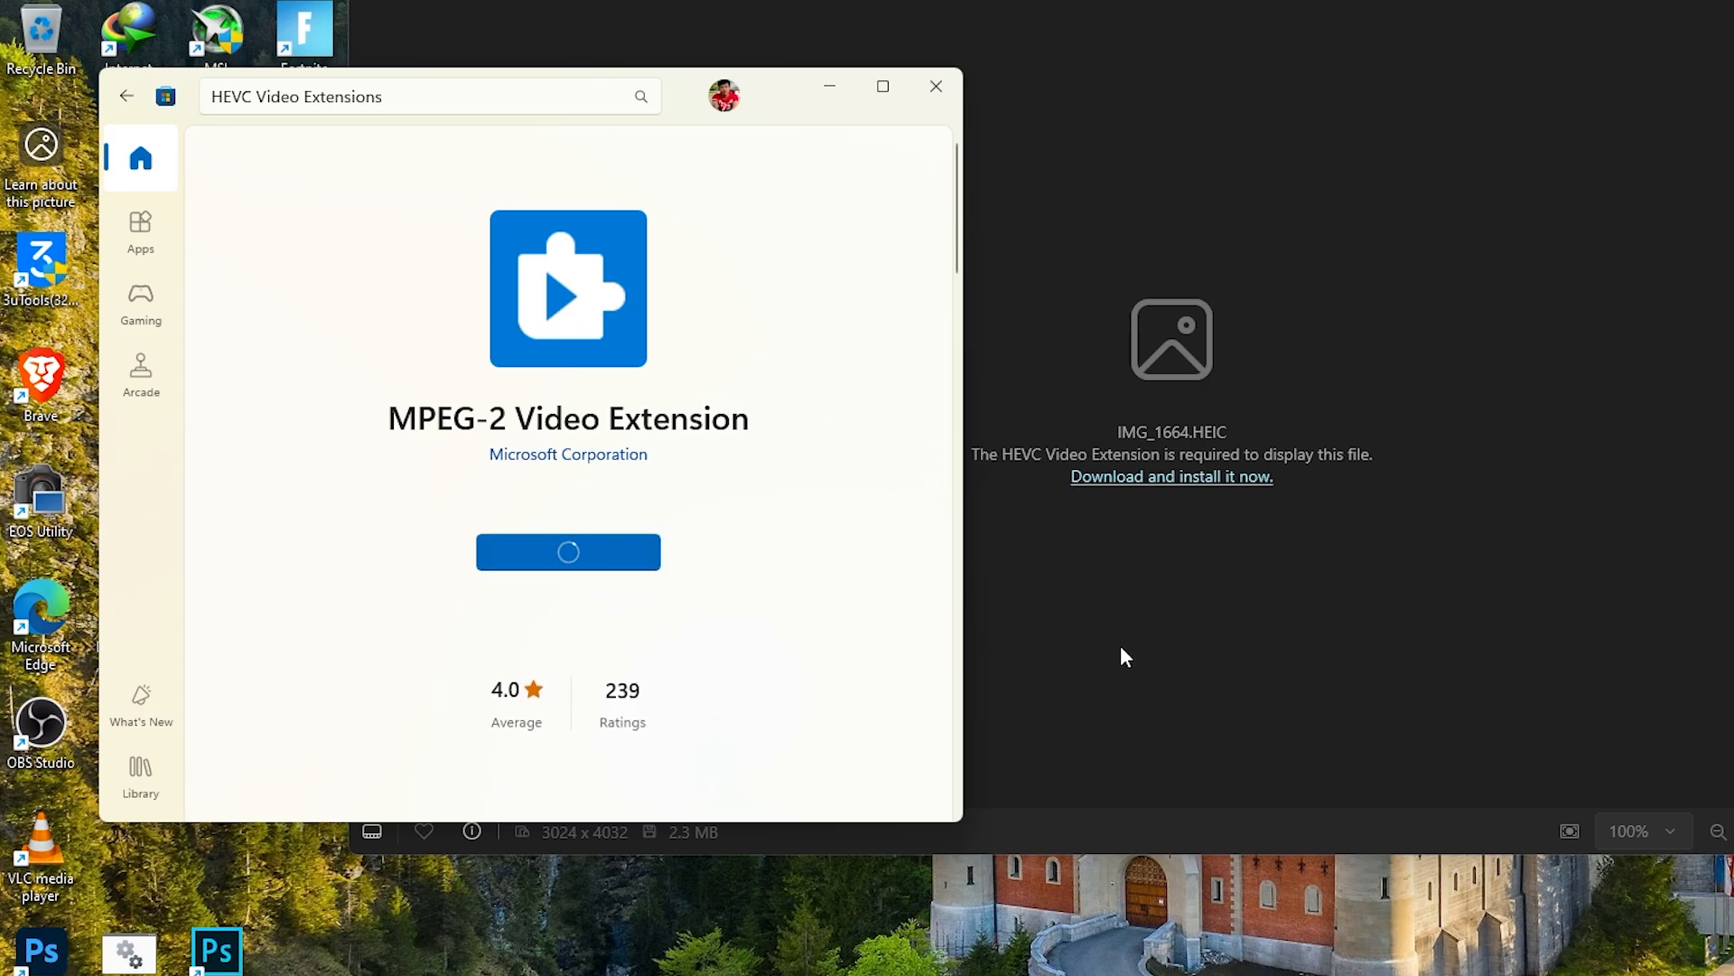
left_click(567, 551)
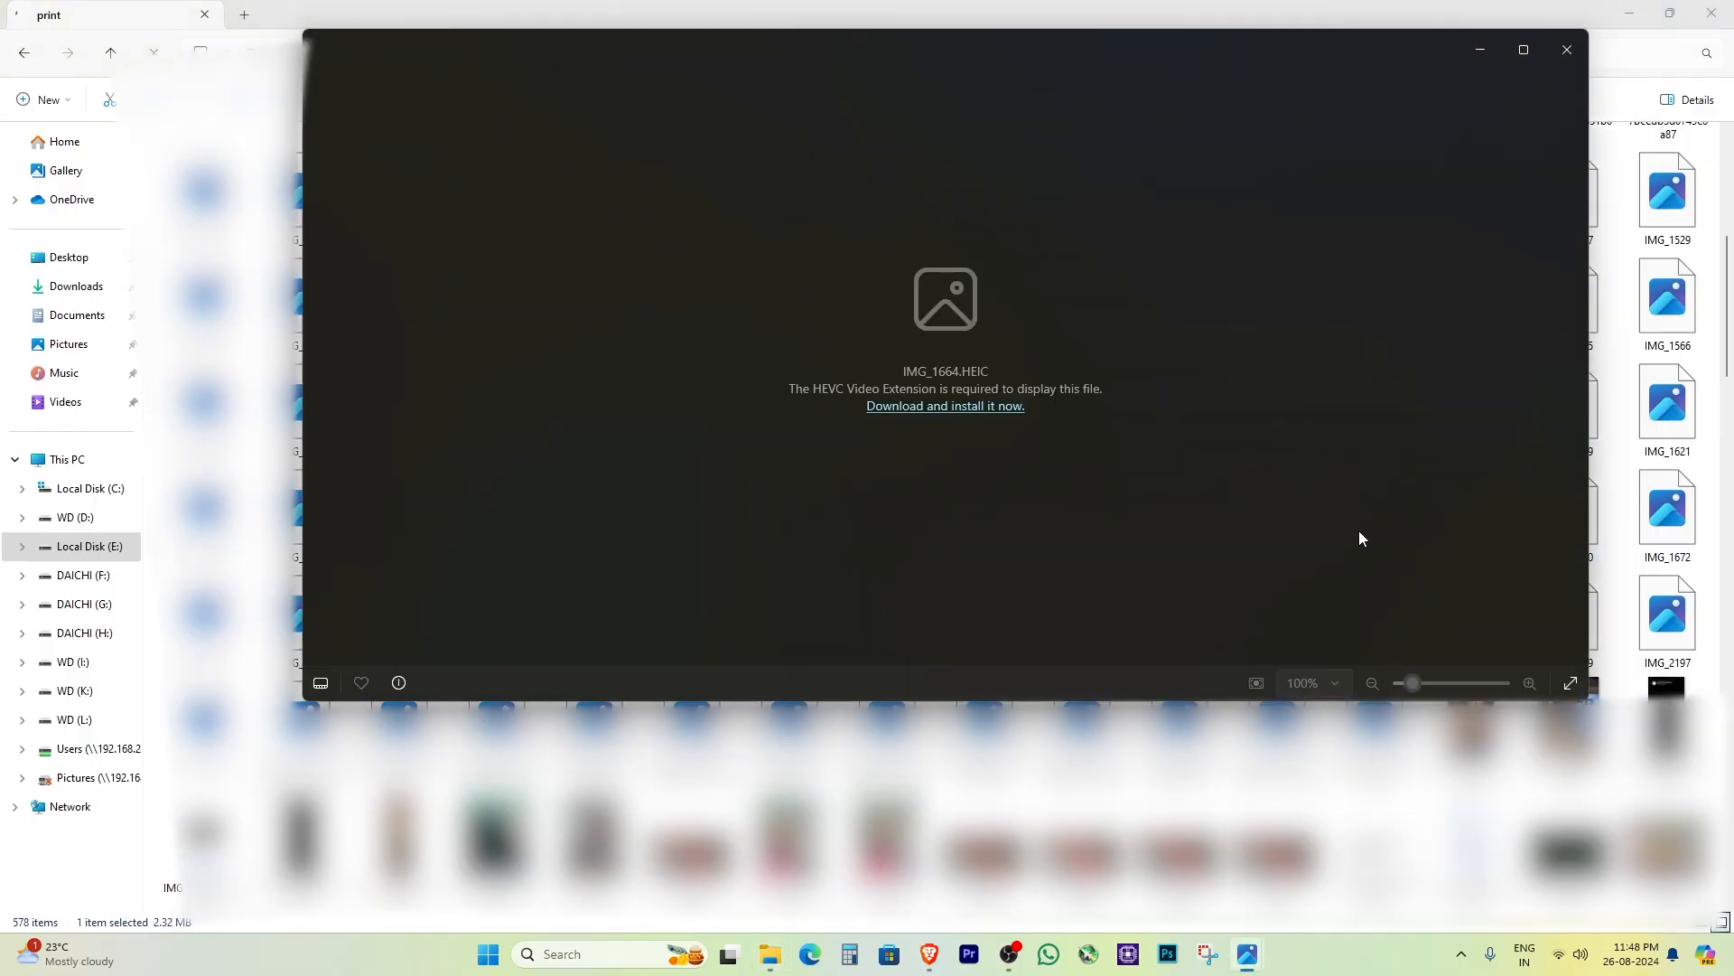
mouse_move(961, 415)
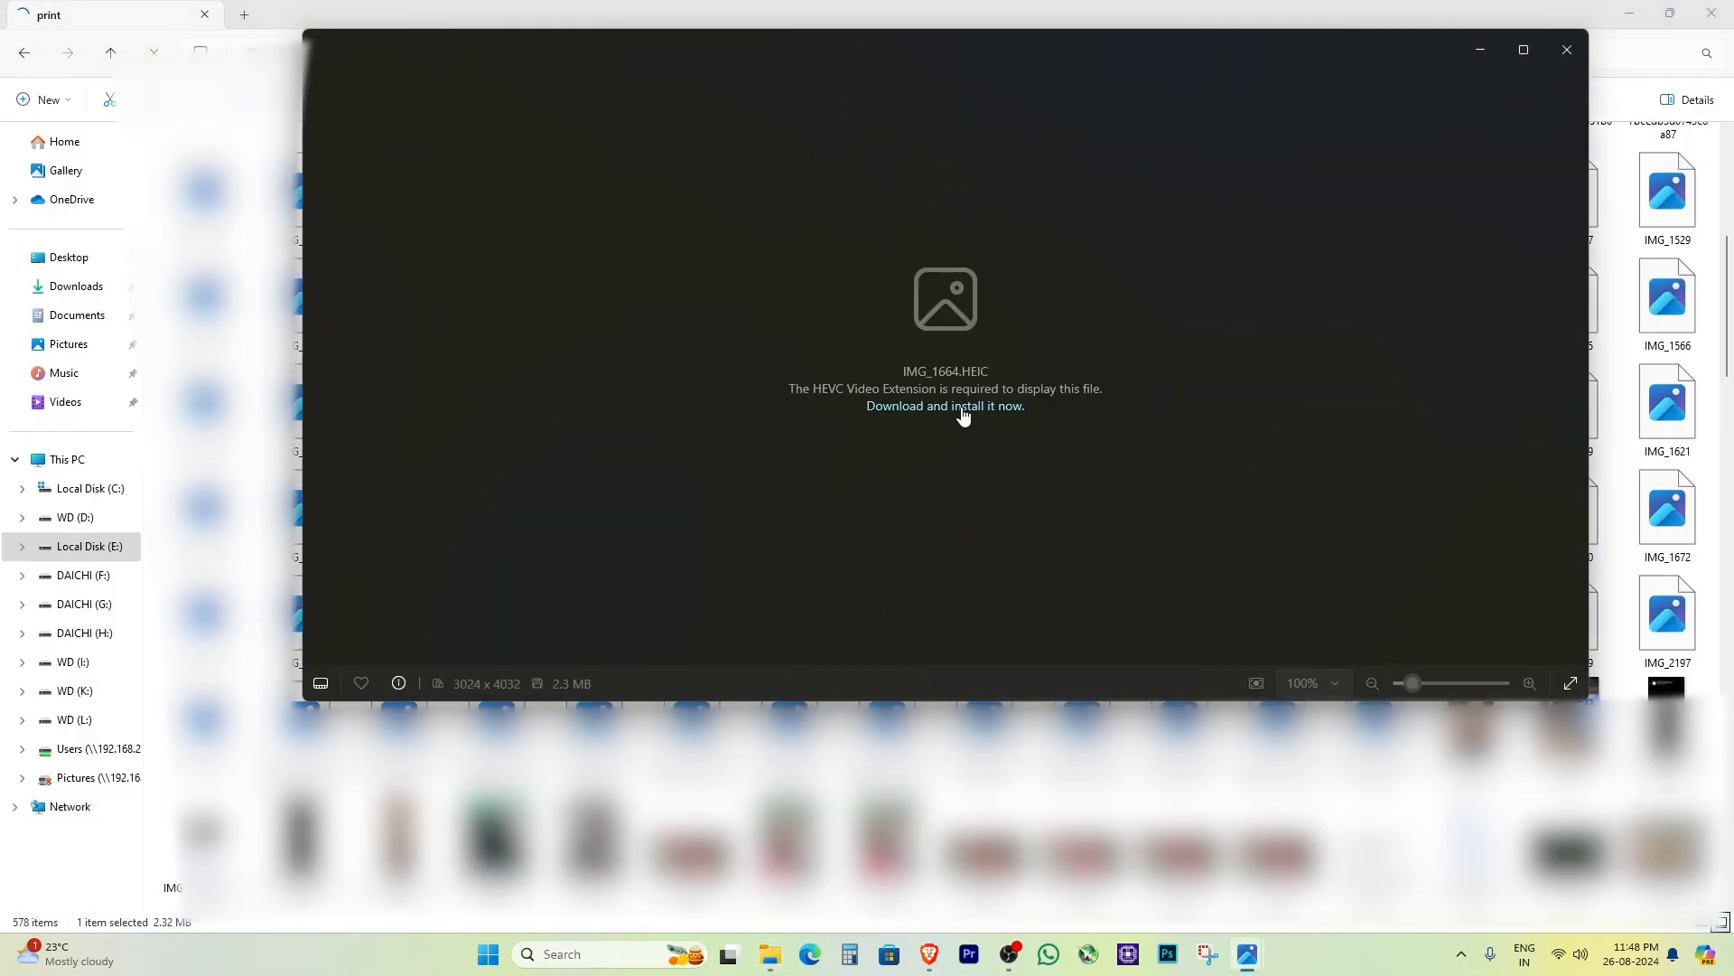
- Reopen the ₹54.00 HEVC listing from the Photos link and look for free download sources
left_click(943, 405)
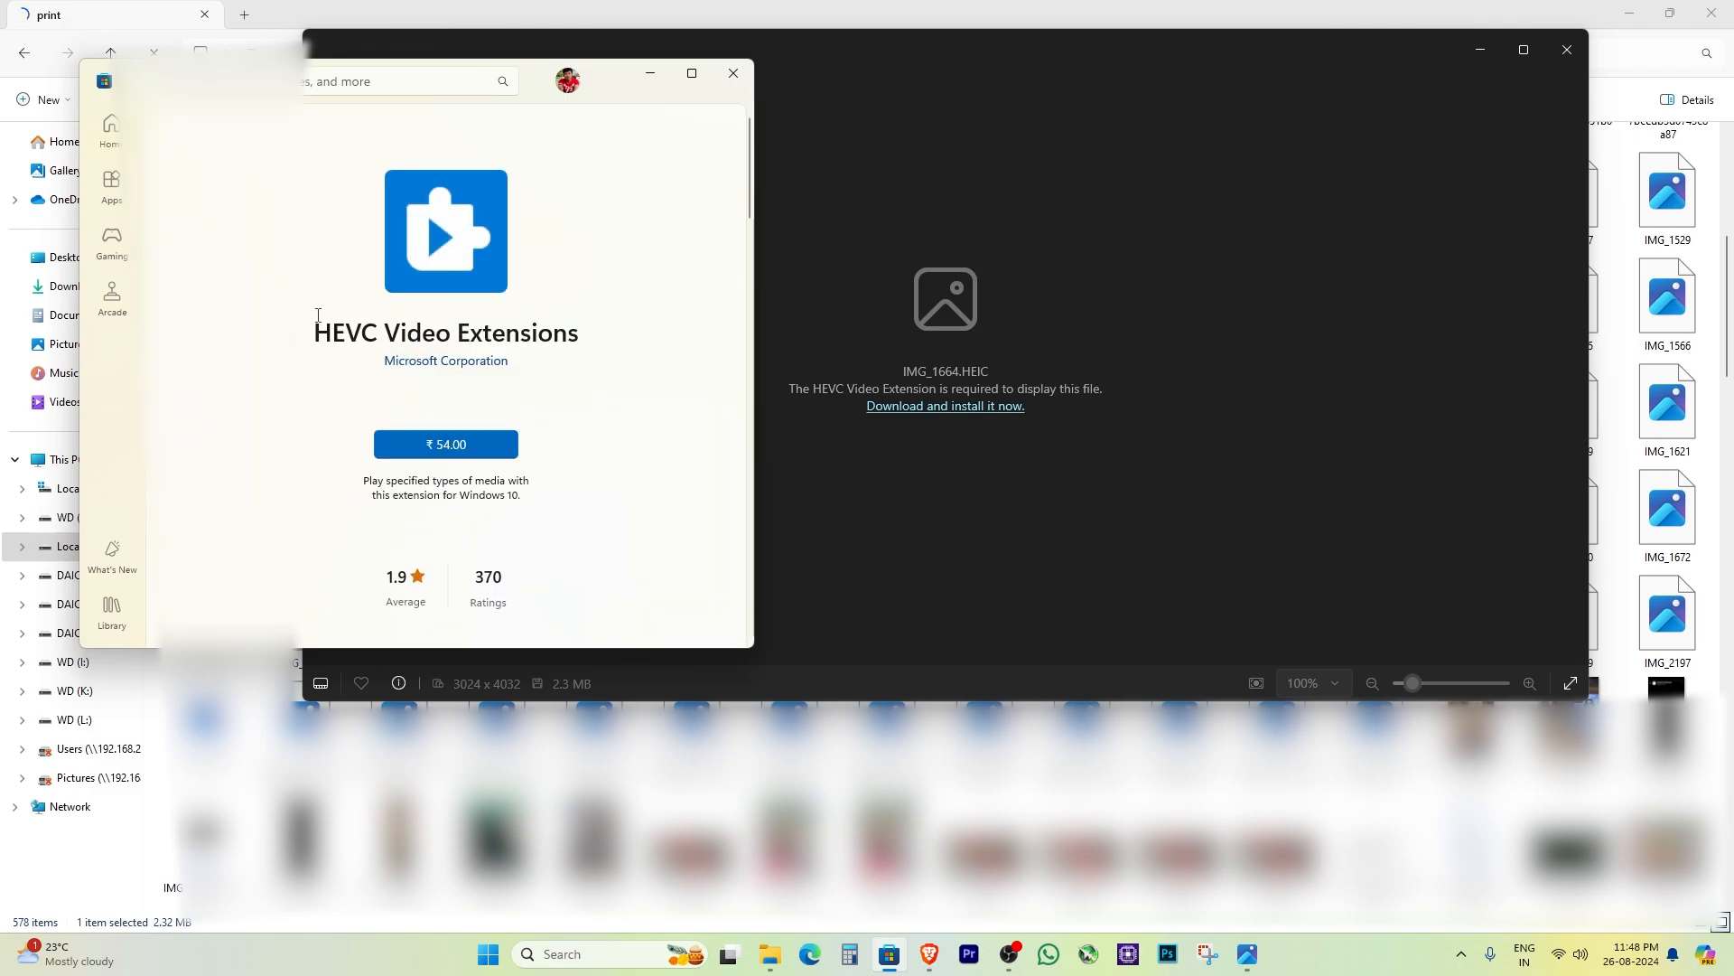
right_click(445, 331)
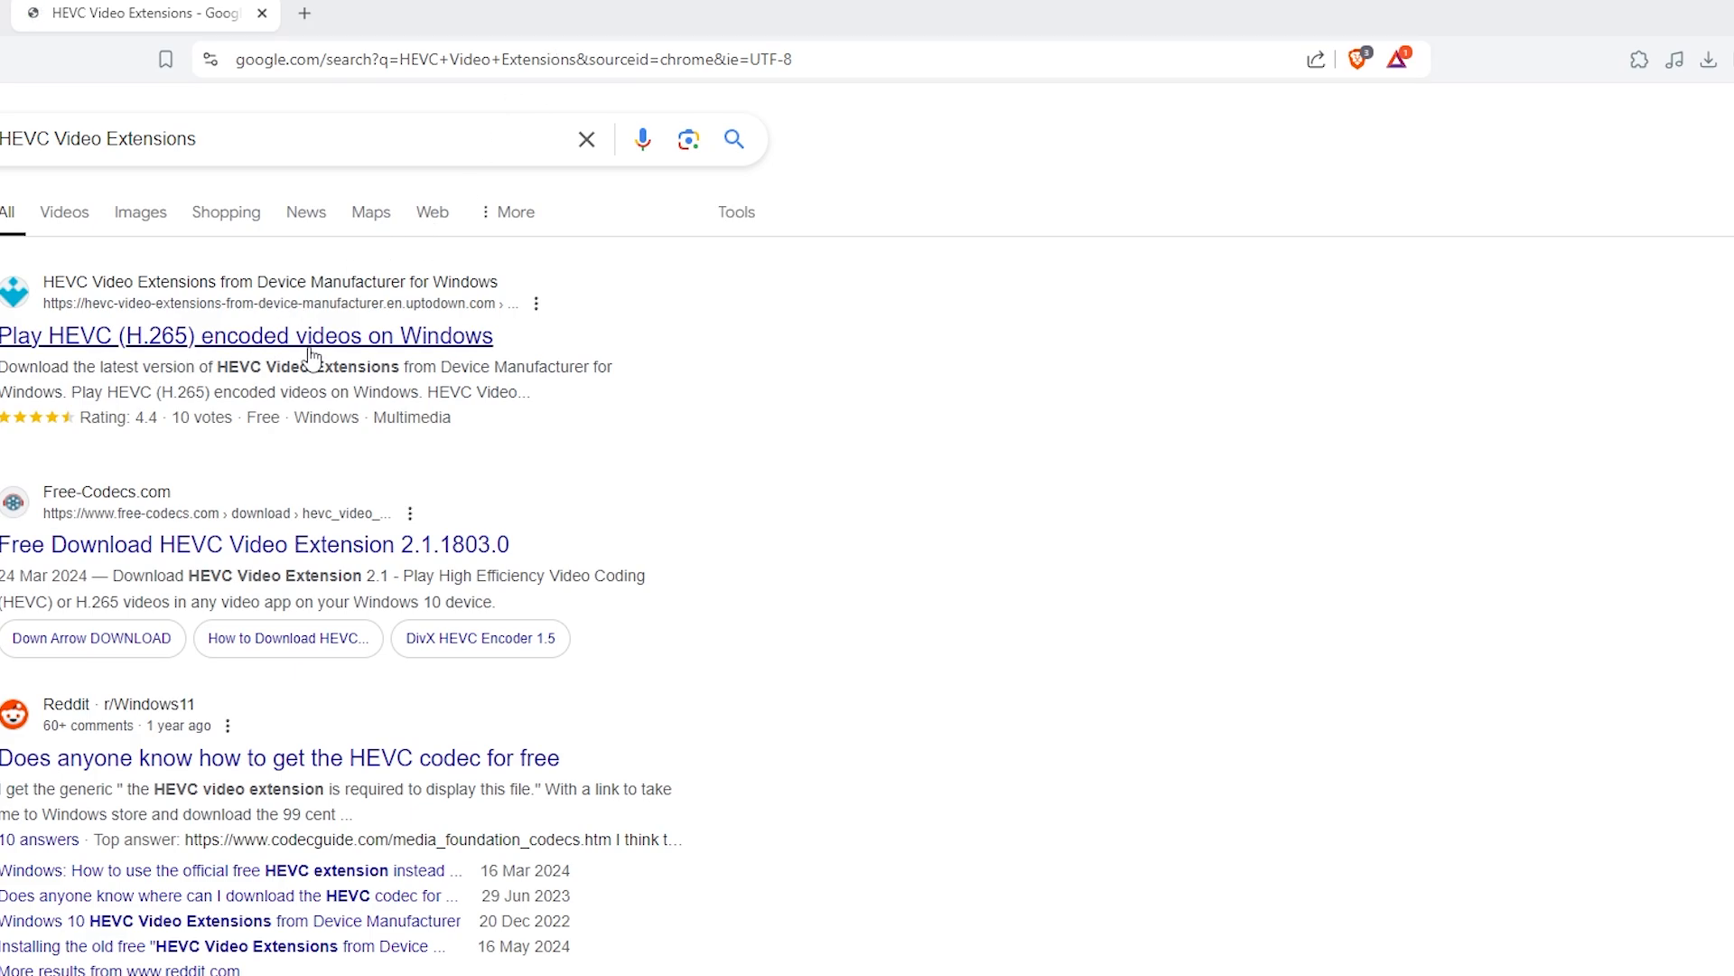
mouse_move(266, 352)
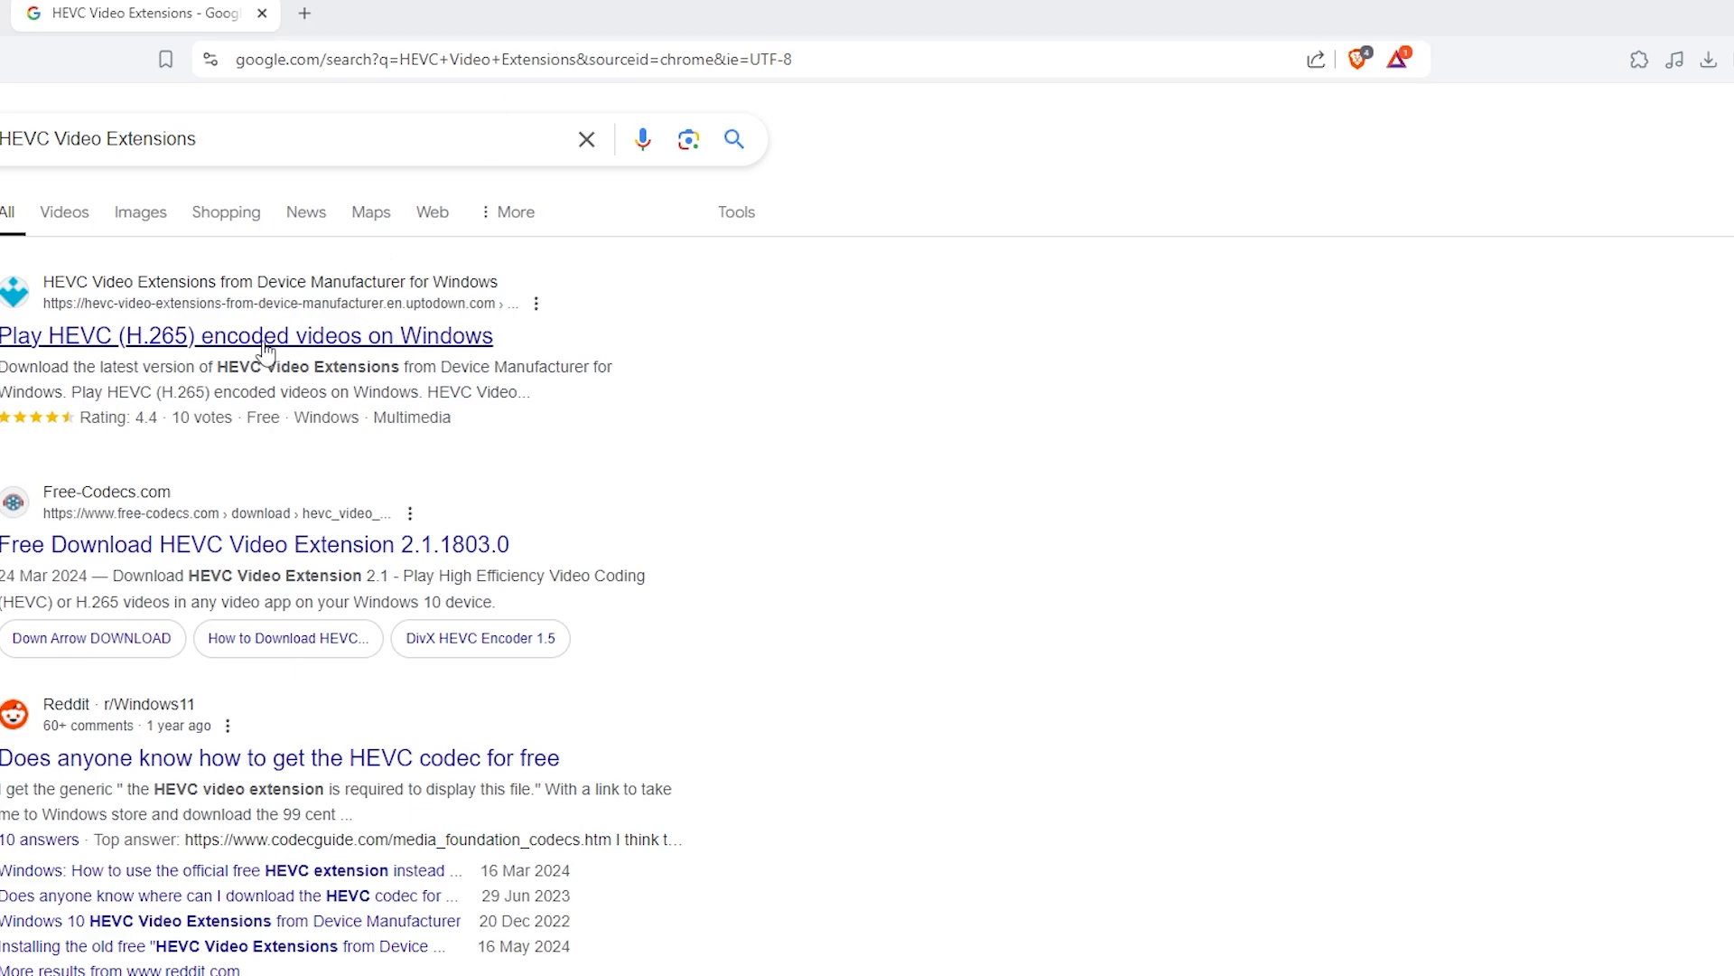
- Save the HEVC Video Extensions from Device Manufacturer APPXBUNDLE from Uptodown
left_click(246, 335)
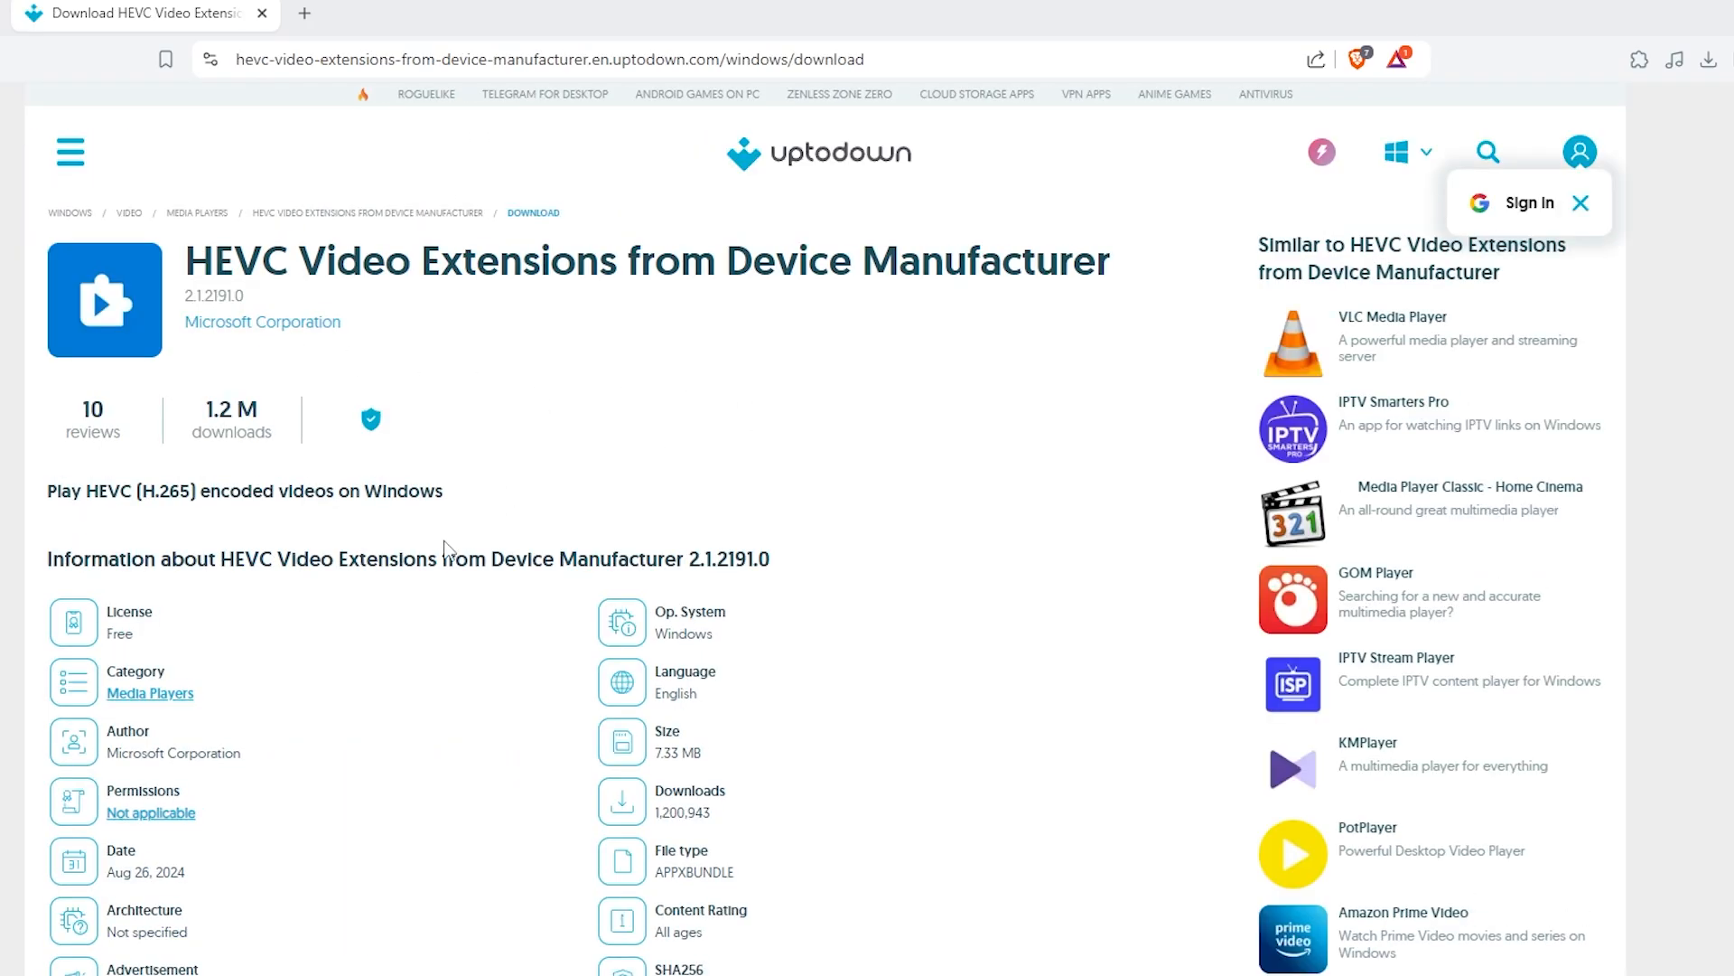
scroll("down", 3)
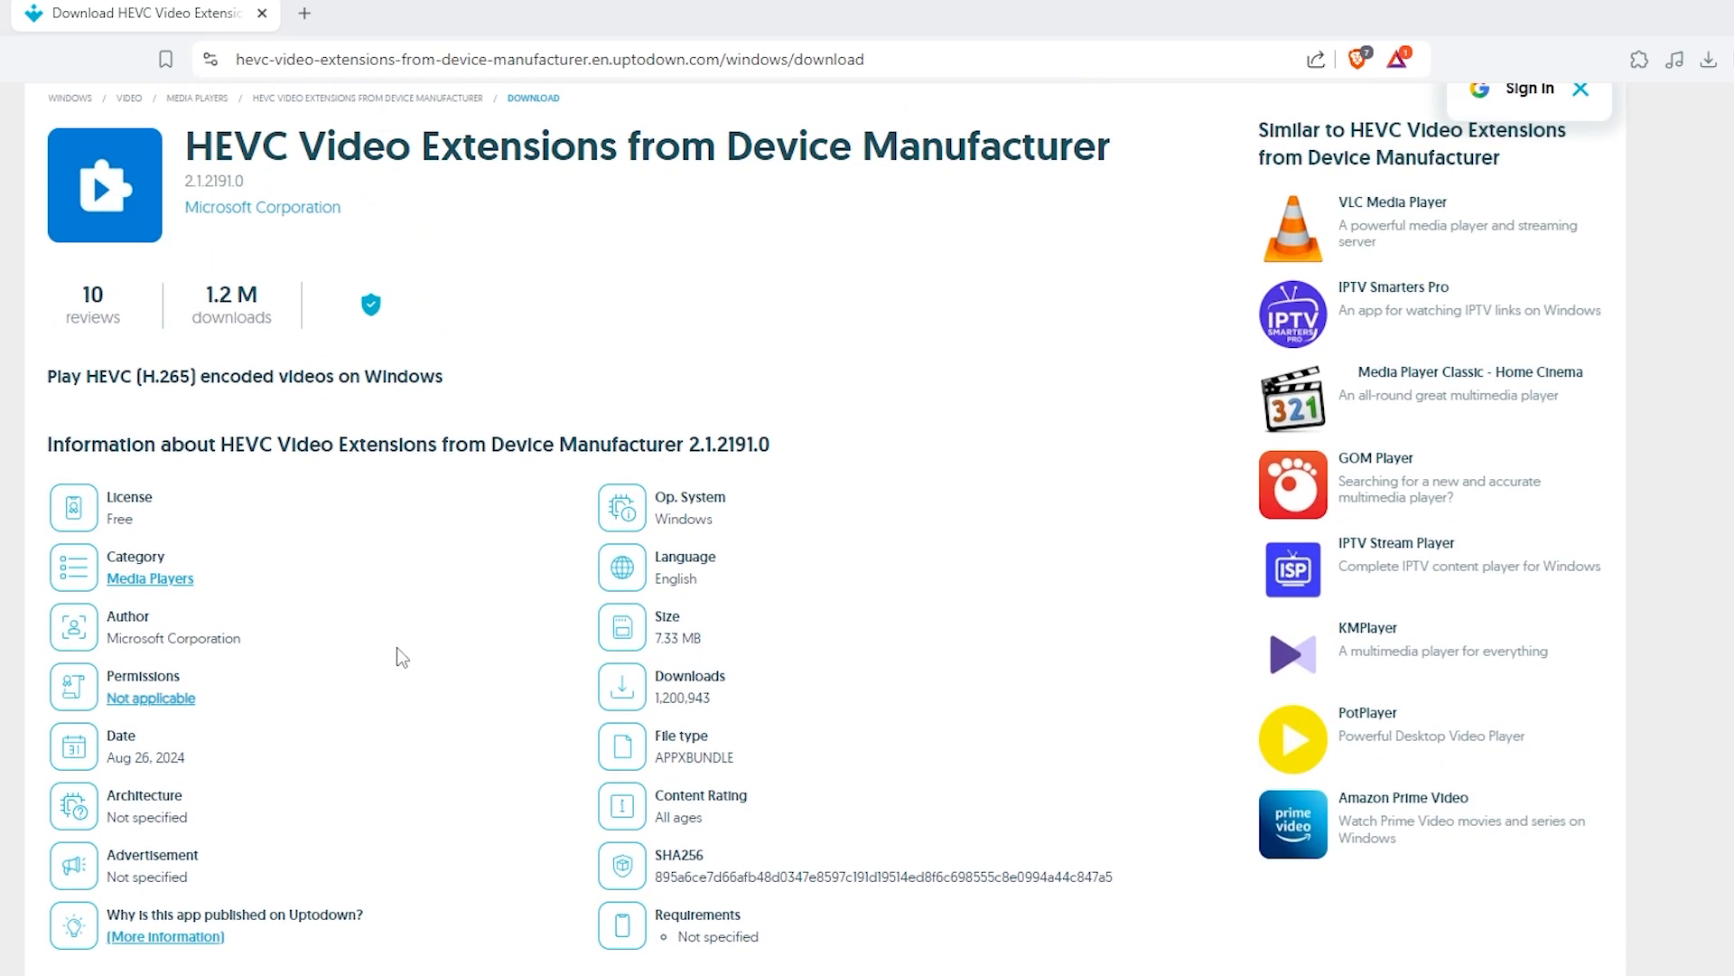
mouse_move(483, 943)
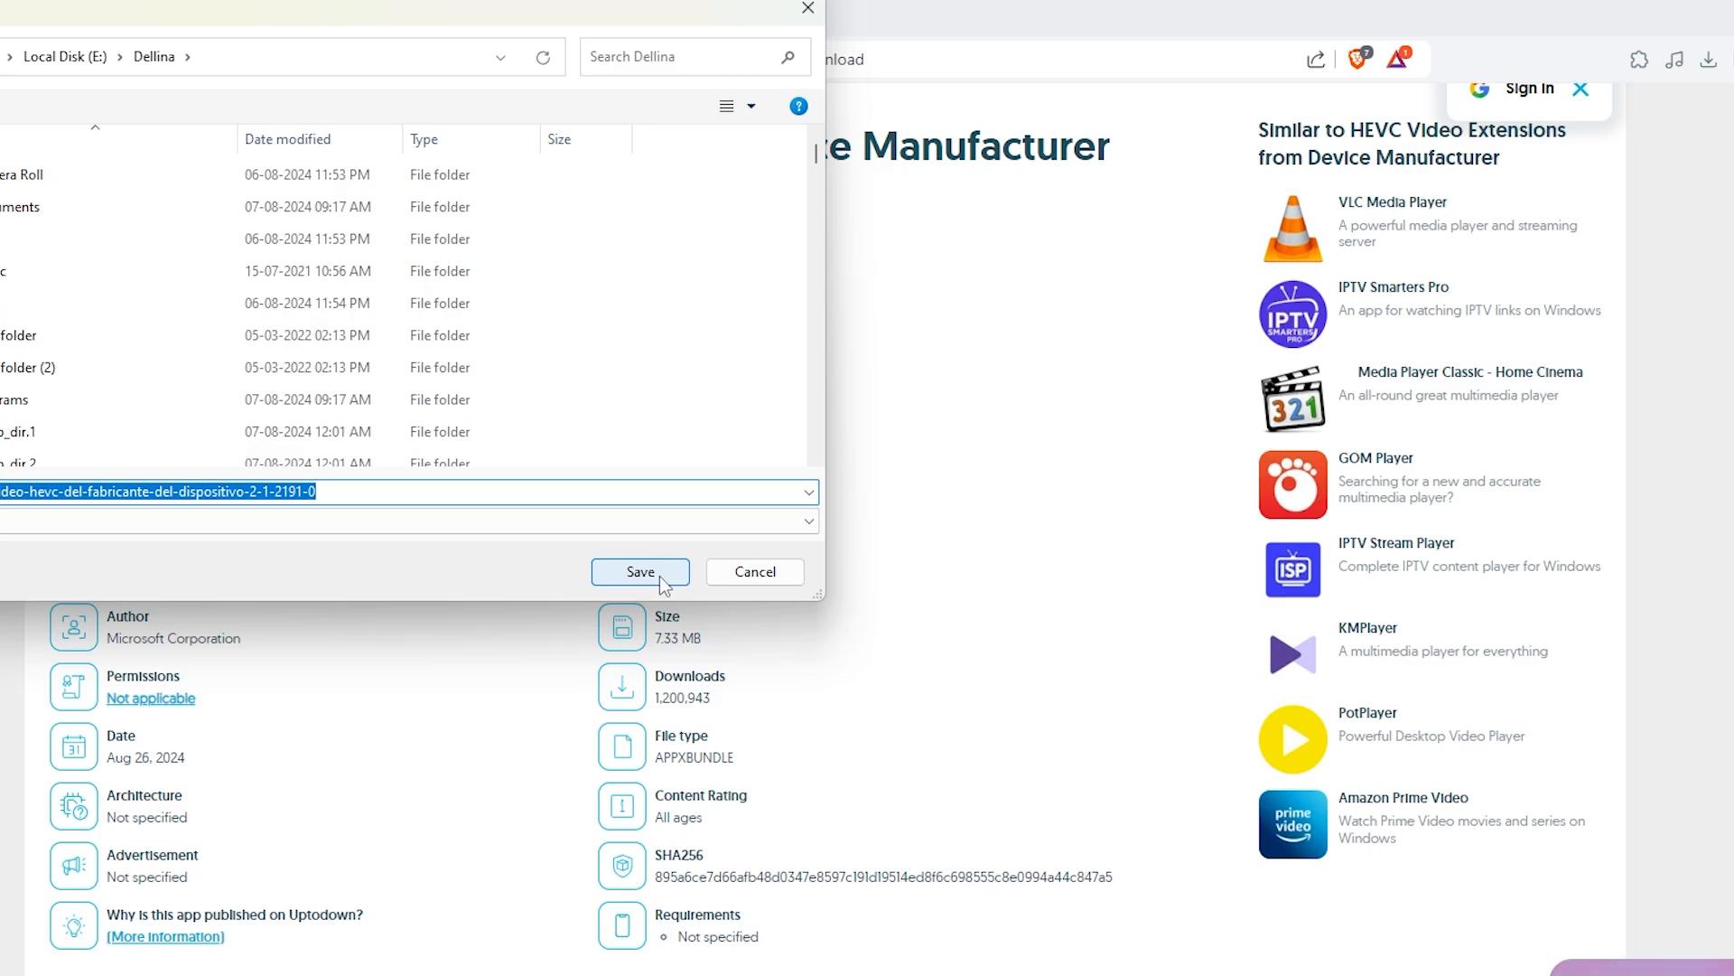
left_click(640, 572)
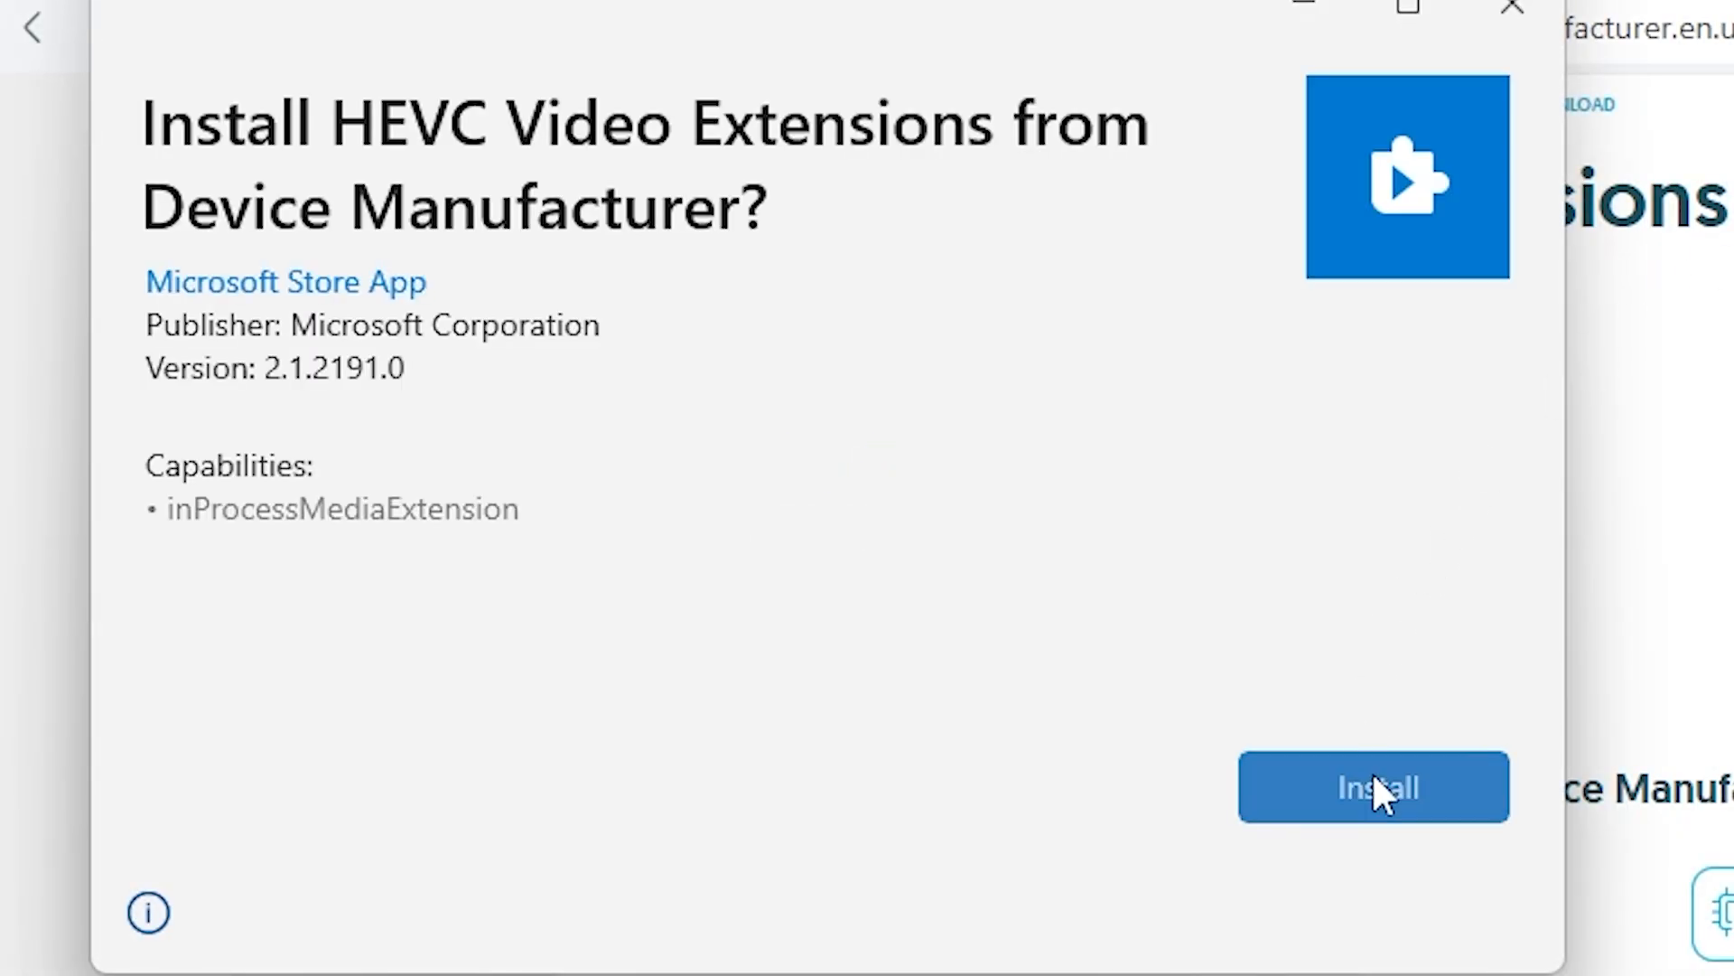
- Install HEVC Video Extensions from Device Manufacturer, then close App Installer when ready
left_click(1374, 787)
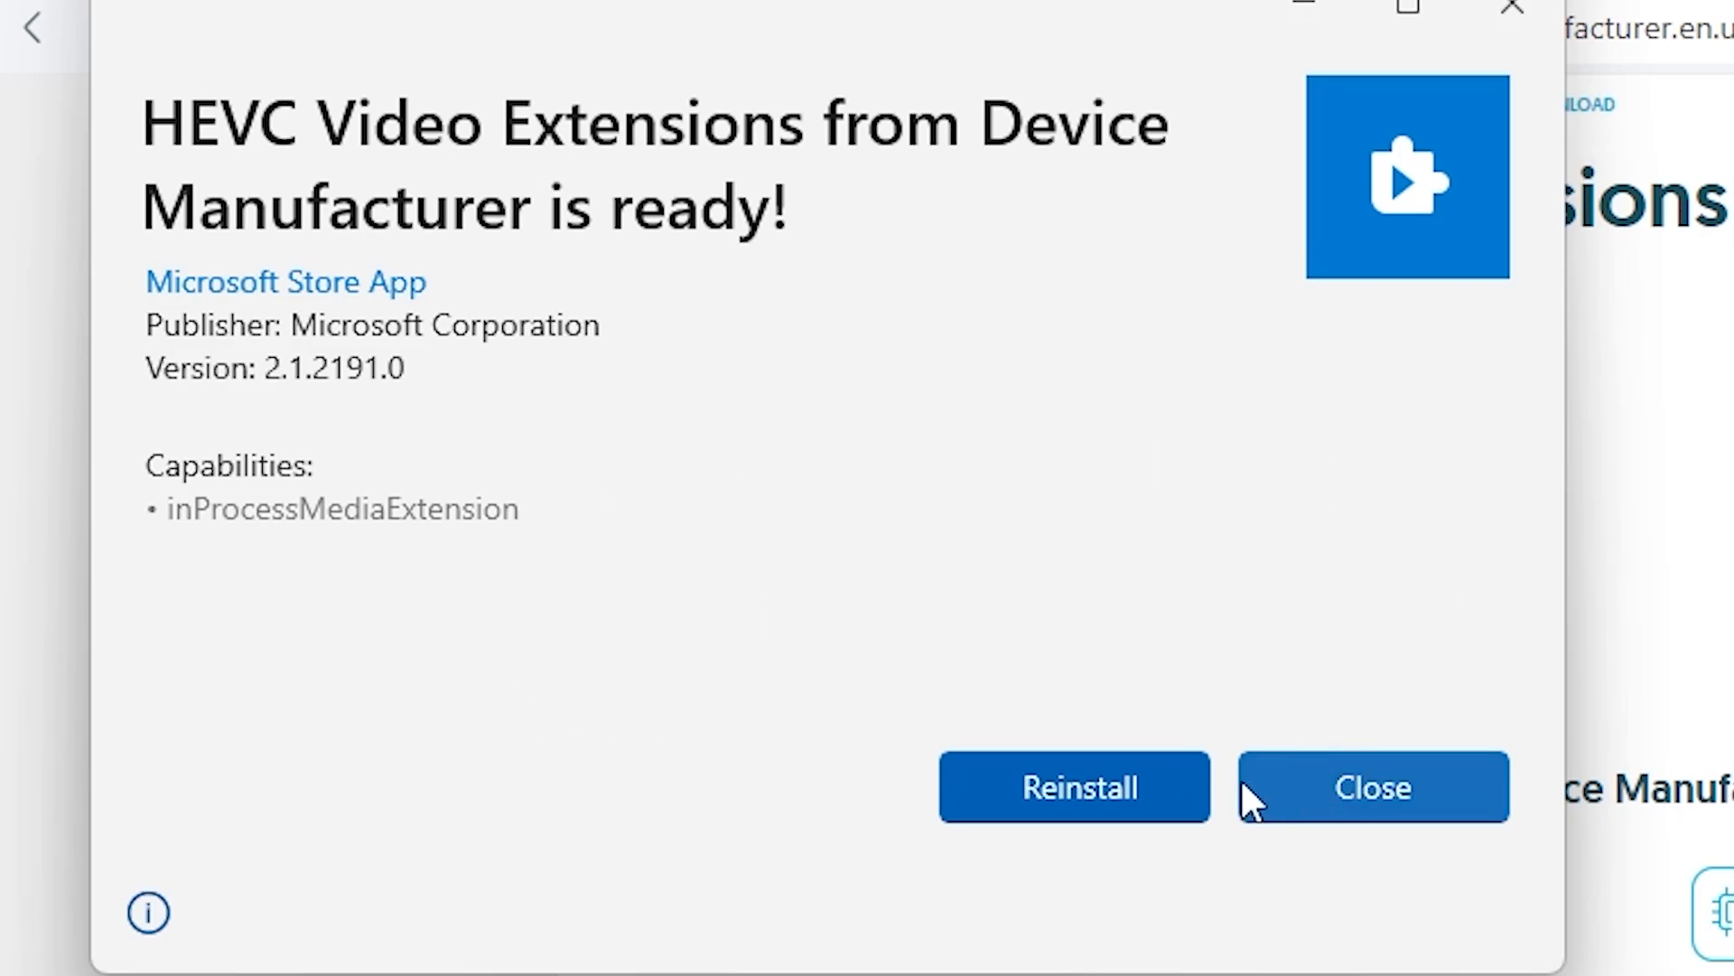
left_click(1373, 787)
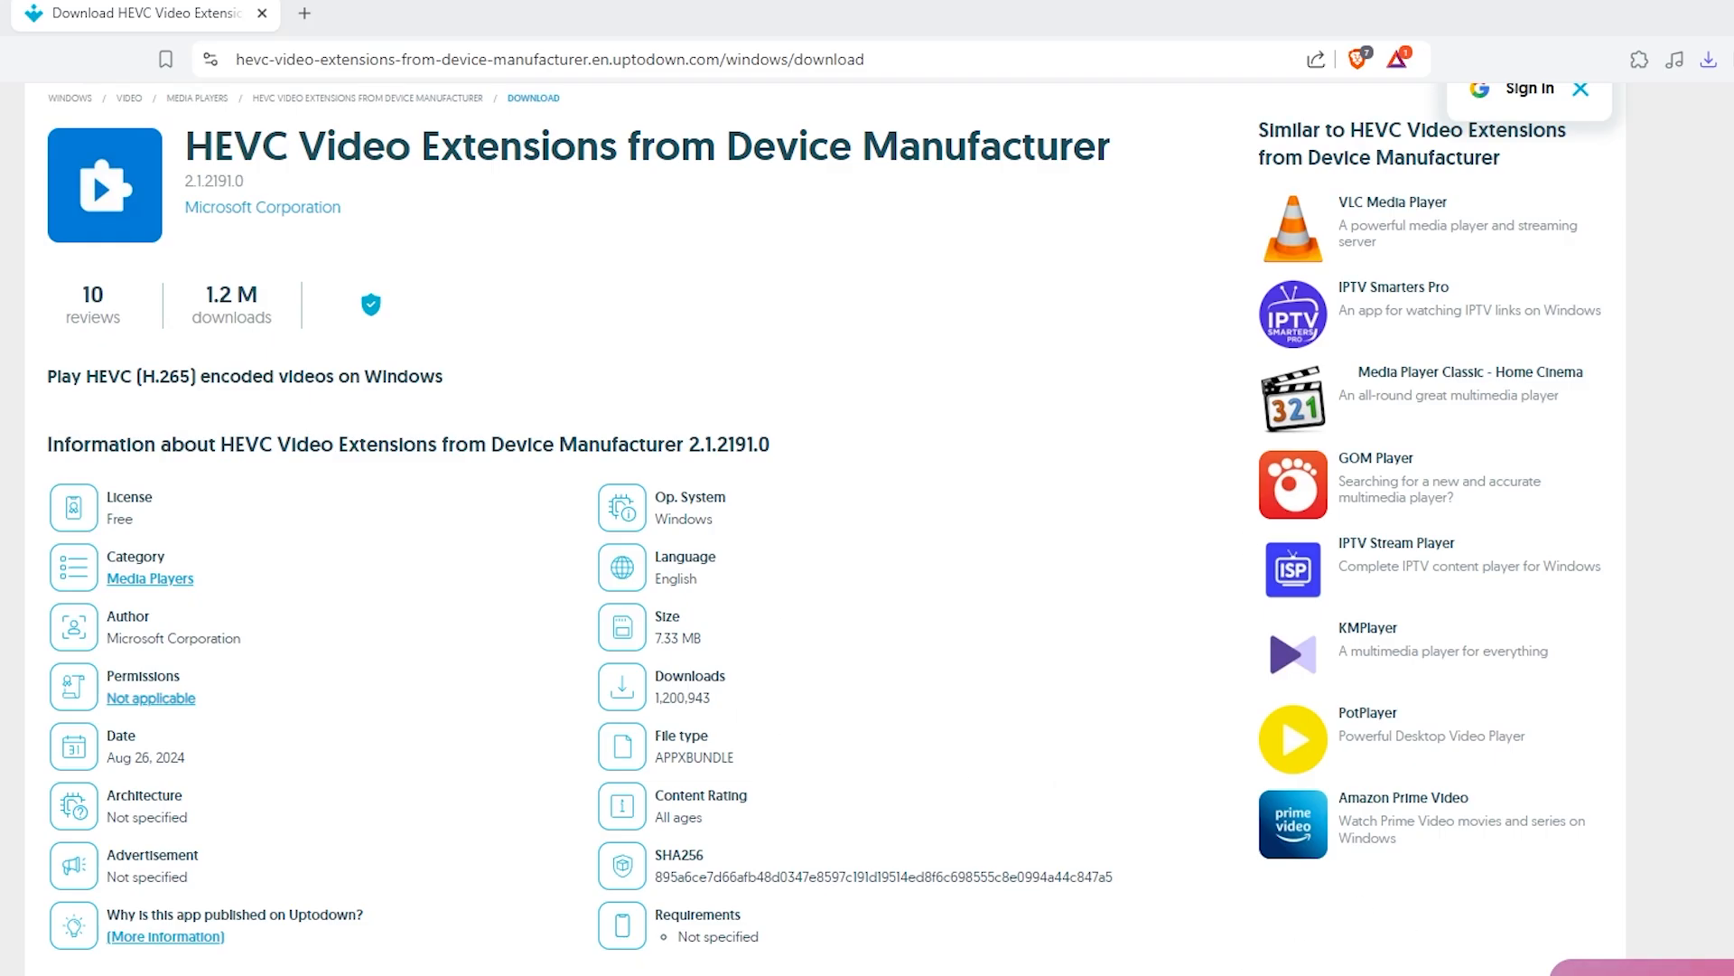